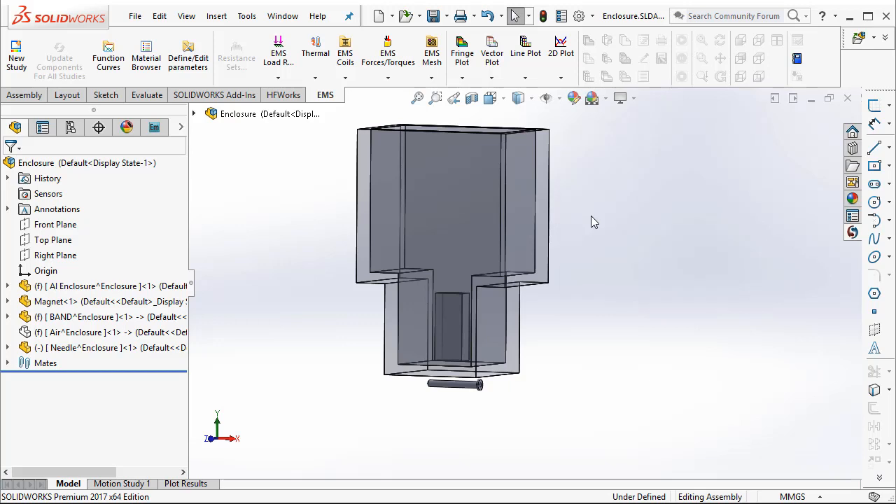
pyautogui.moveTo(239, 262)
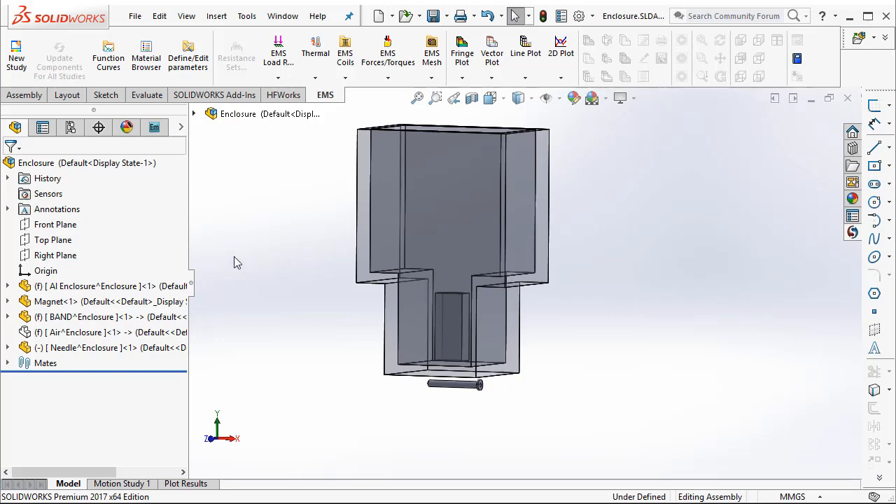
pyautogui.moveTo(154, 127)
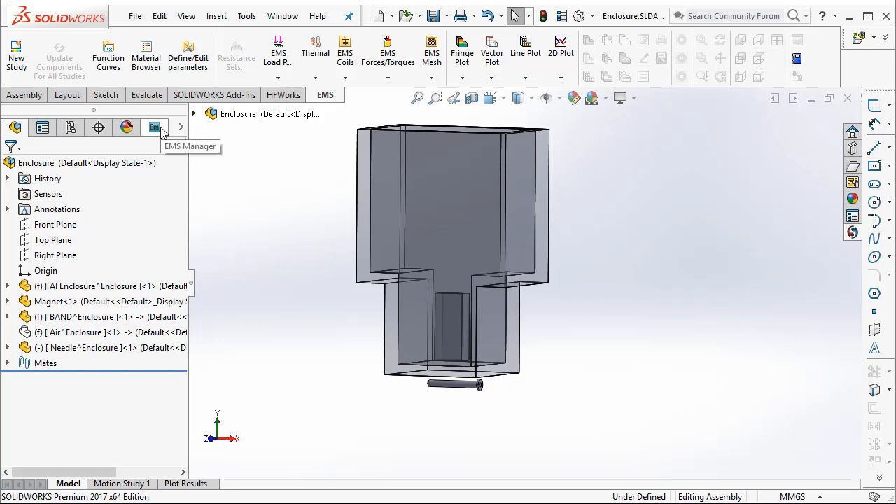
# Show the EMS tree and the Enclosure assembly's context menu with Study.
pyautogui.click(154, 128)
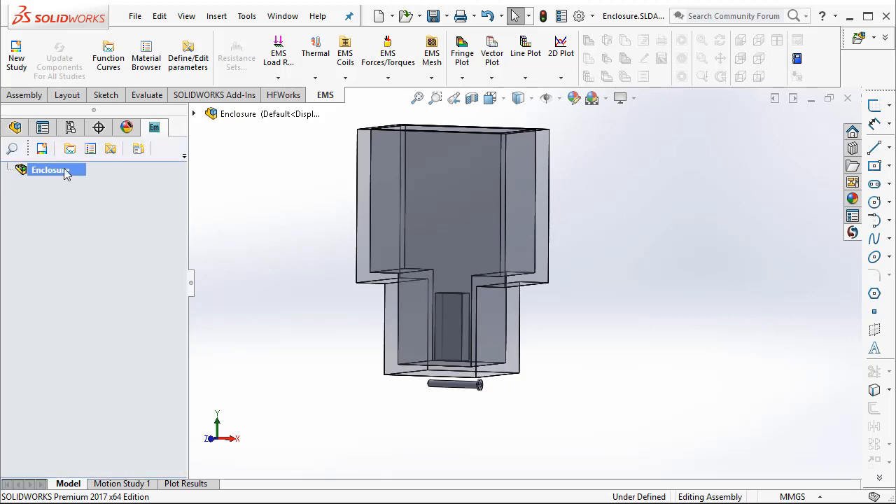
pyautogui.rightClick(49, 170)
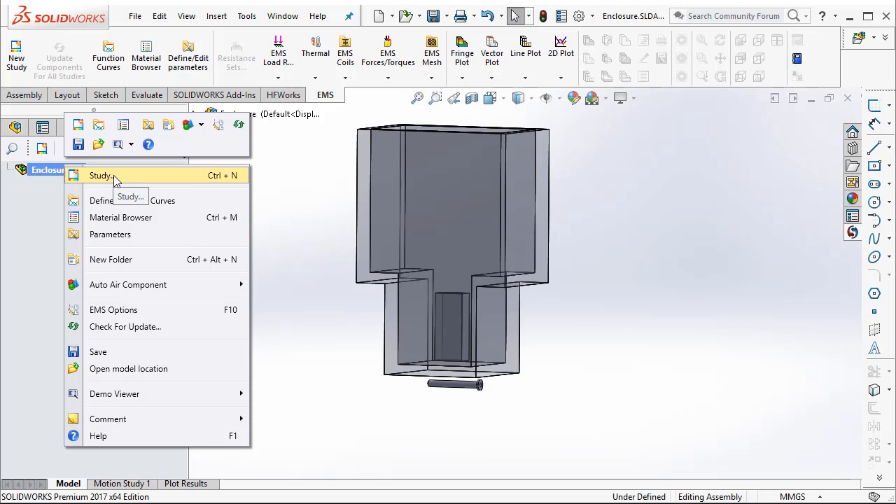
# Create a new Magnetostatic study named Study 1 for the Enclosure.
pyautogui.click(325, 314)
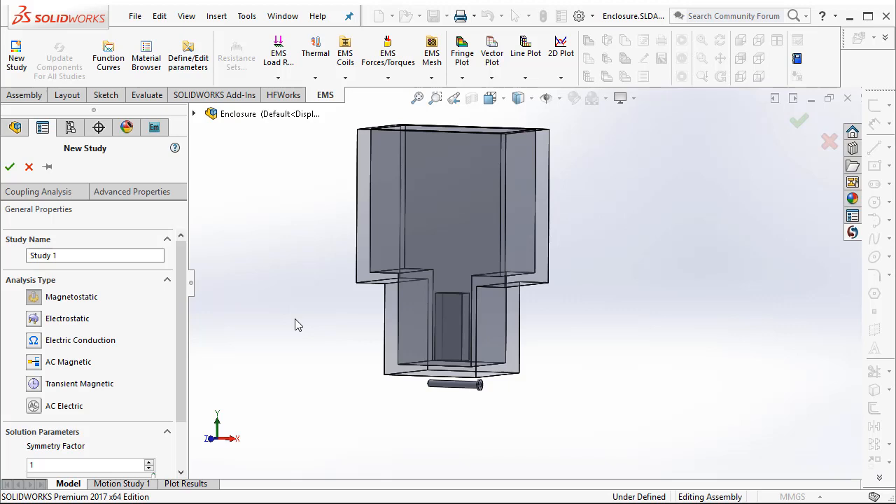
pyautogui.moveTo(461, 396)
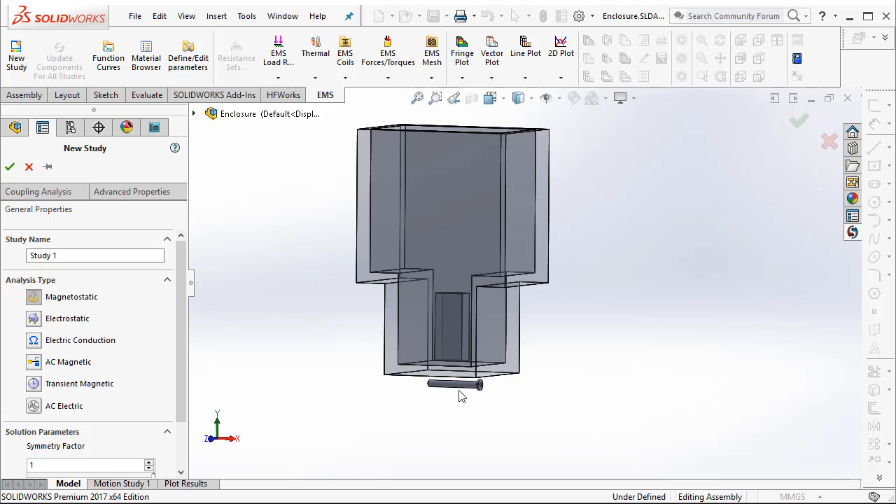
pyautogui.moveTo(454, 406)
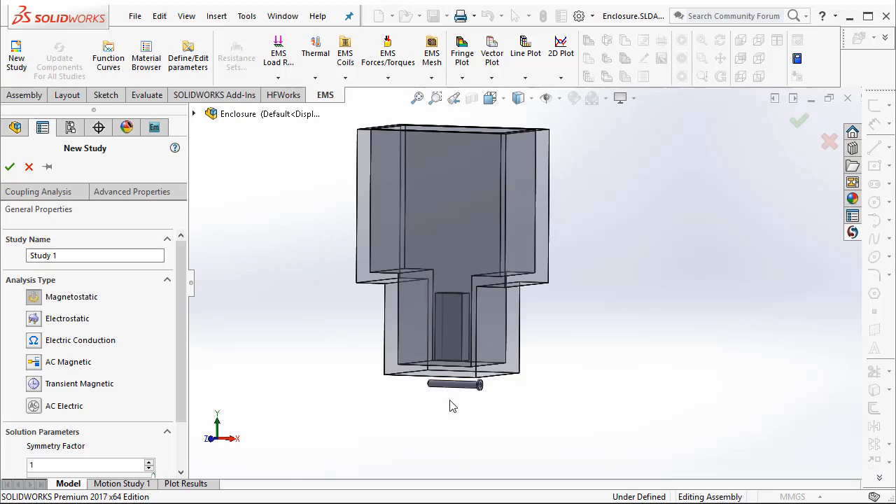
pyautogui.moveTo(356, 439)
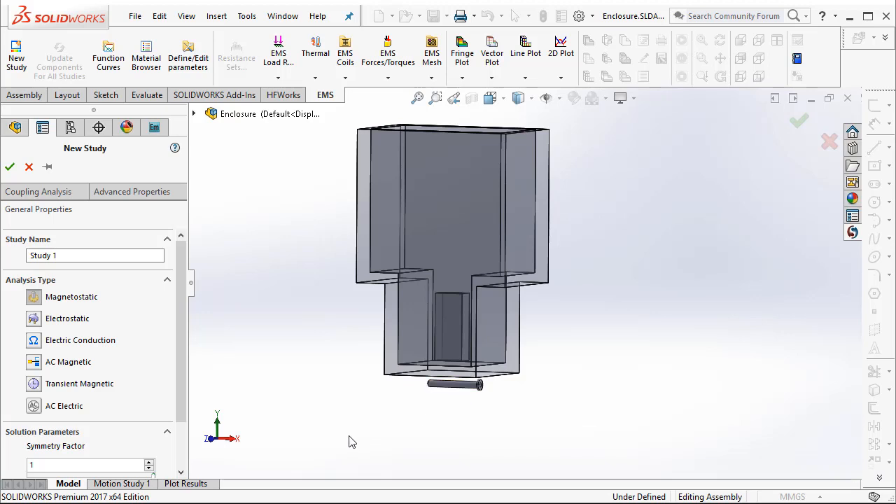
pyautogui.moveTo(351, 434)
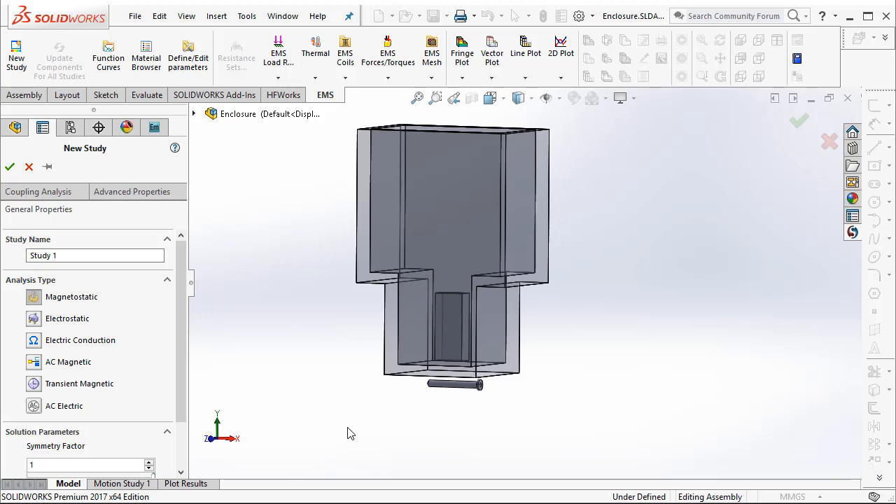
pyautogui.click(9, 167)
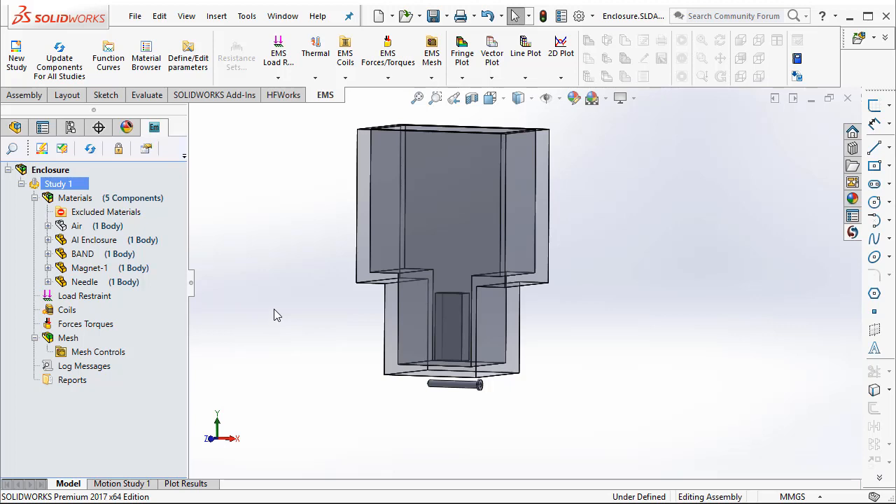
pyautogui.moveTo(205, 290)
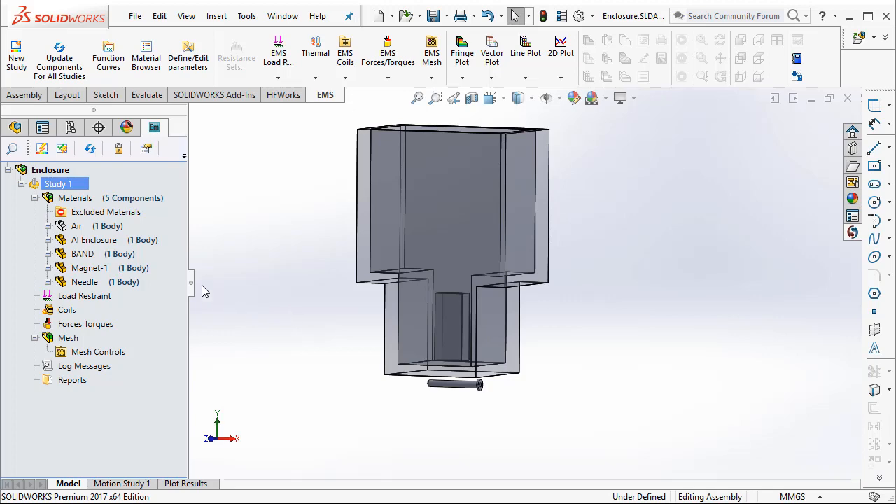
# Assign the Air material from EMS Materials to the Air body.
pyautogui.rightClick(77, 226)
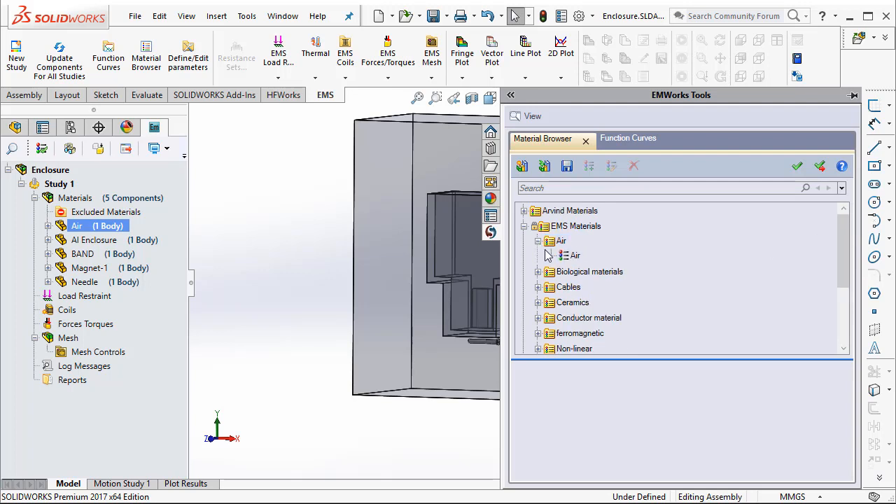
pyautogui.click(574, 255)
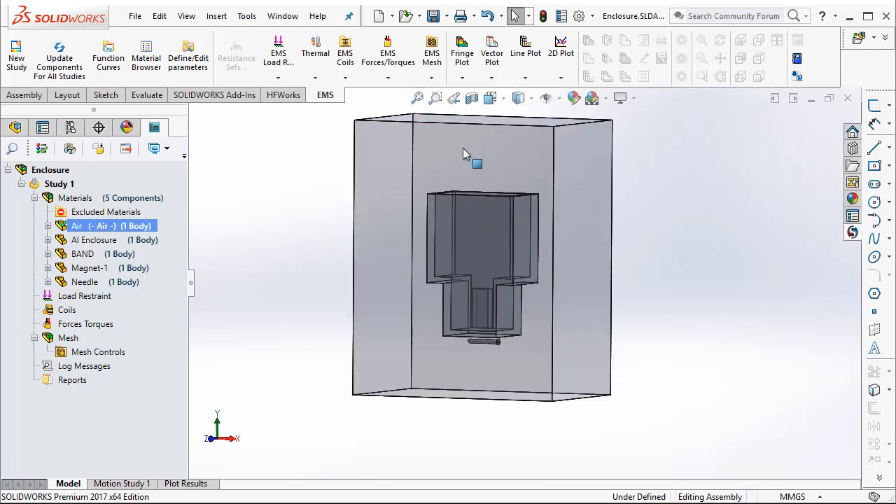
pyautogui.moveTo(585, 311)
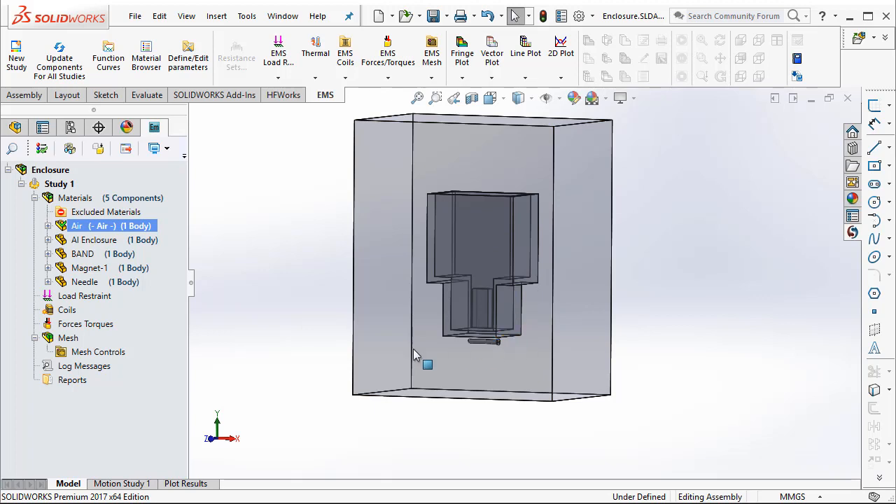
pyautogui.click(81, 254)
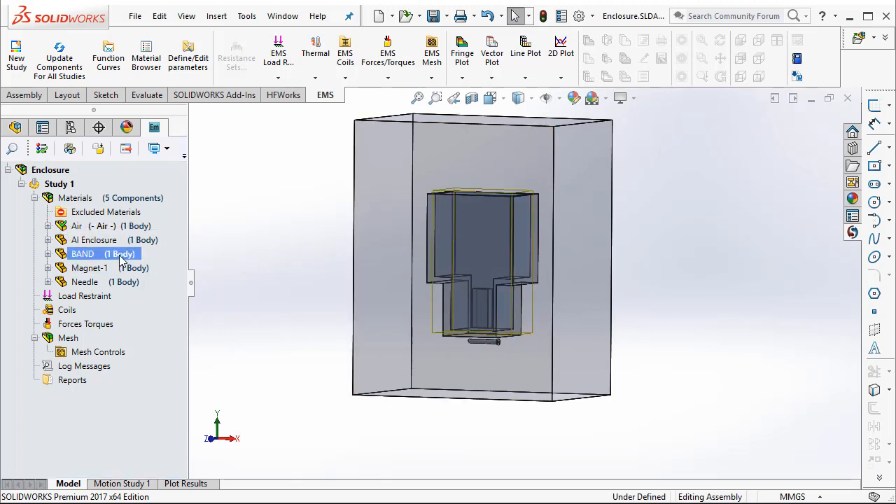
# Assign Air to the BAND body from Favorite Materials.
pyautogui.rightClick(83, 253)
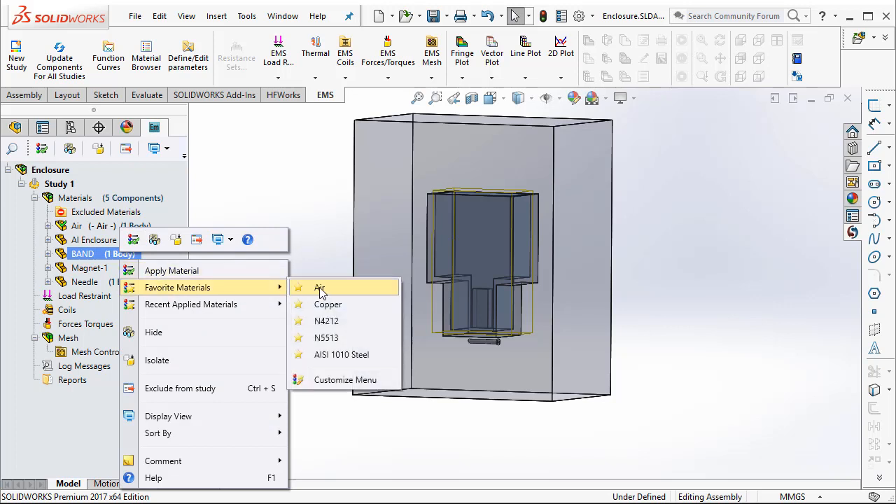
pyautogui.click(319, 287)
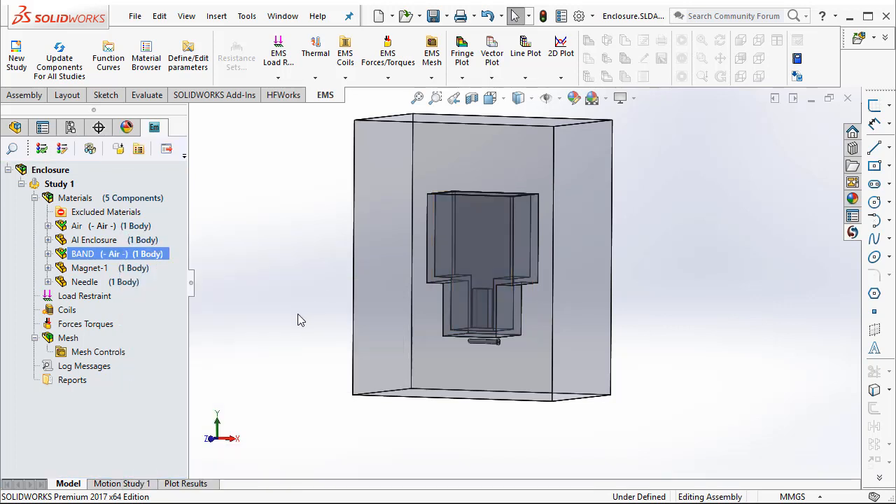
pyautogui.click(94, 239)
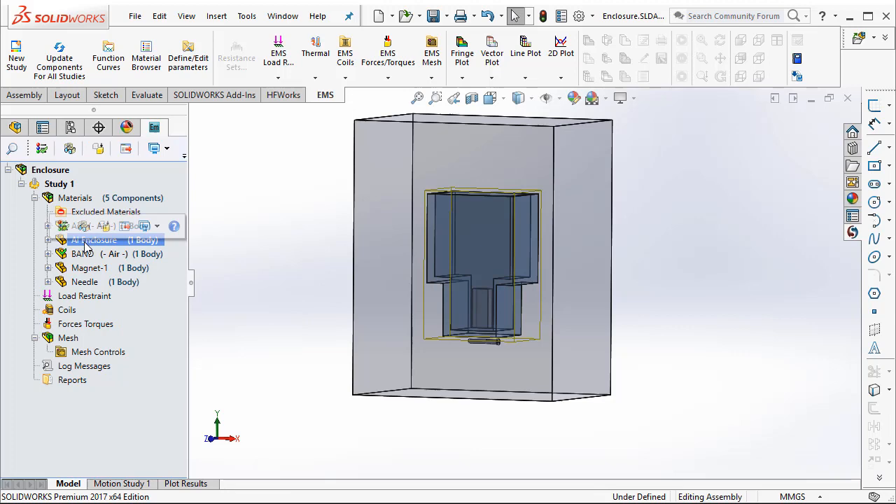
# Assign Aluminium from the conductor materials to the Al Enclosure.
pyautogui.rightClick(95, 241)
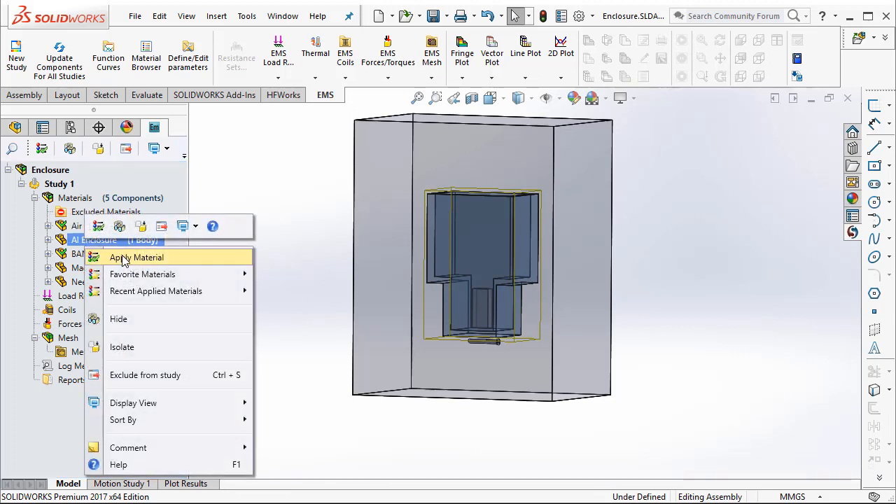
pyautogui.click(136, 257)
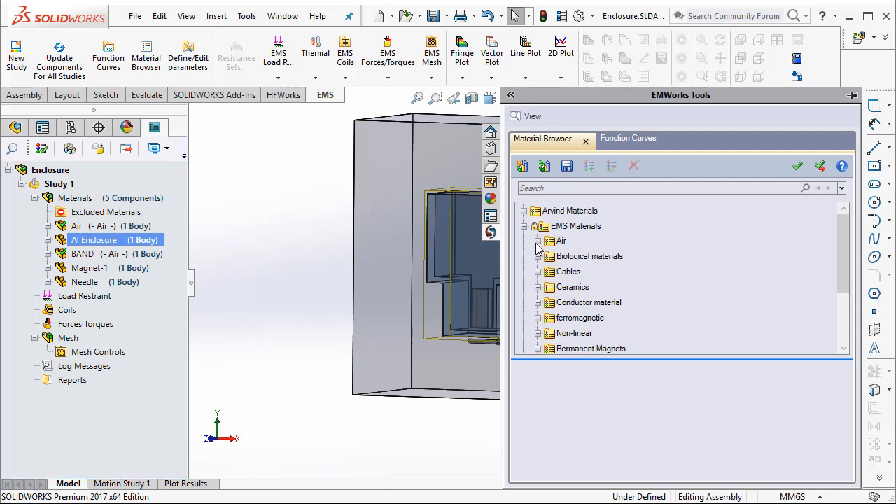
pyautogui.click(530, 303)
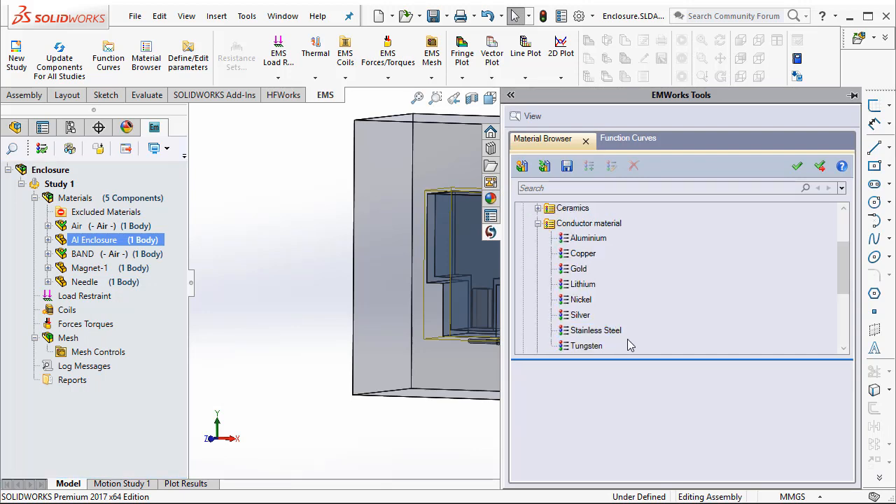
pyautogui.click(588, 238)
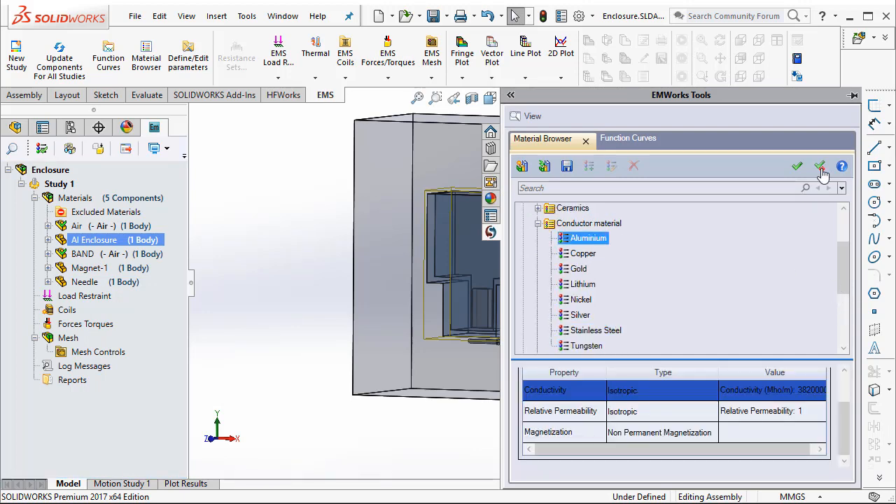
pyautogui.click(821, 165)
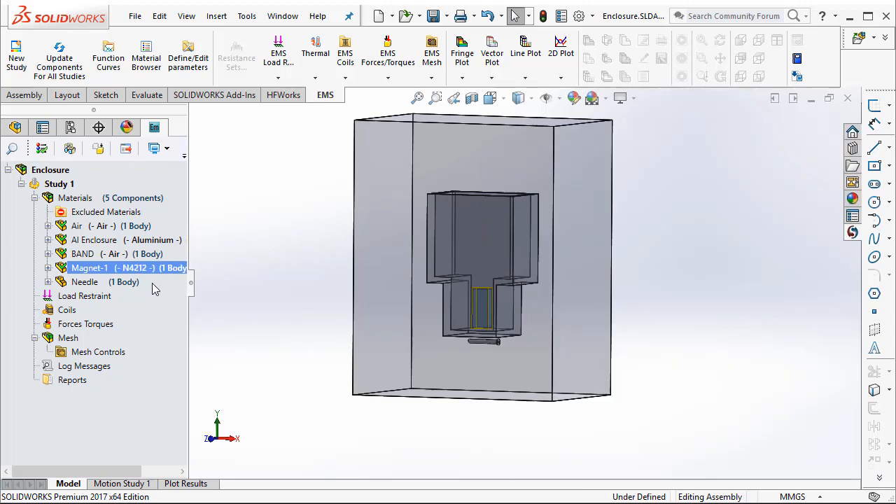
# Assign Non-linear AISI 1010 Steel to the Needle body.
pyautogui.rightClick(84, 281)
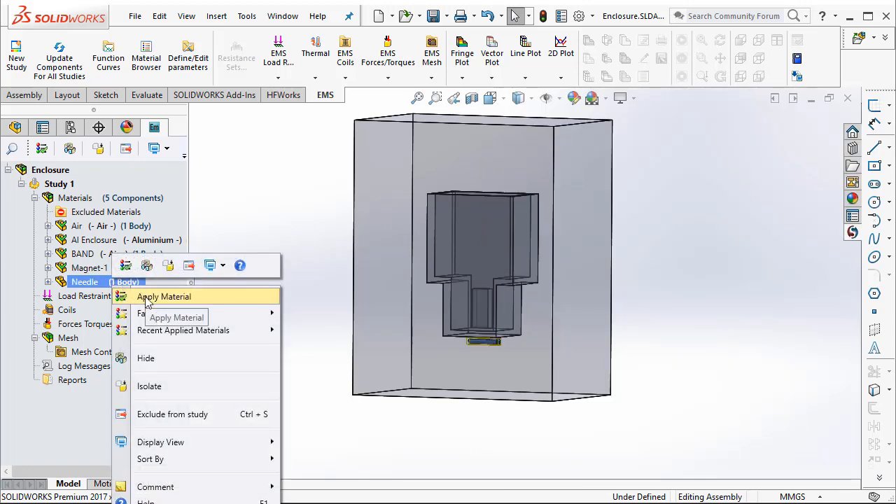
pyautogui.click(163, 297)
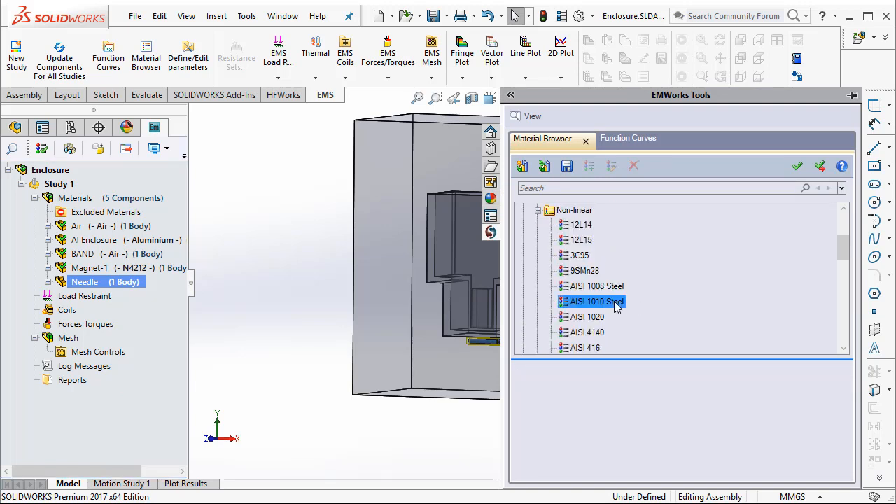
pyautogui.click(591, 301)
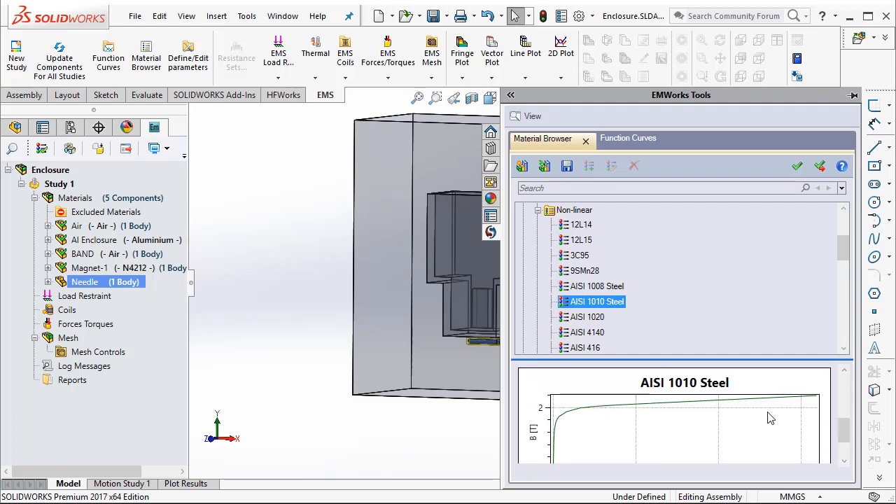
pyautogui.click(797, 165)
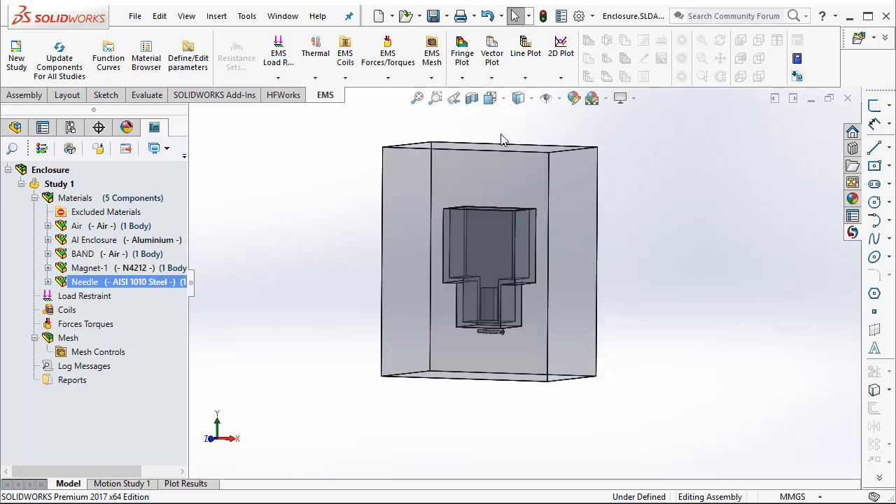
pyautogui.click(89, 267)
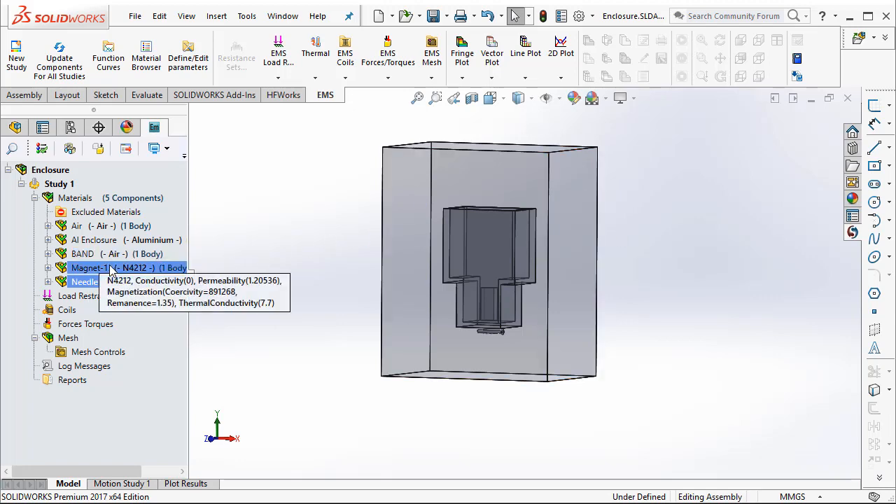
# Check Magnet-1's coercivity direction points up toward the needle and accept it.
pyautogui.rightClick(90, 268)
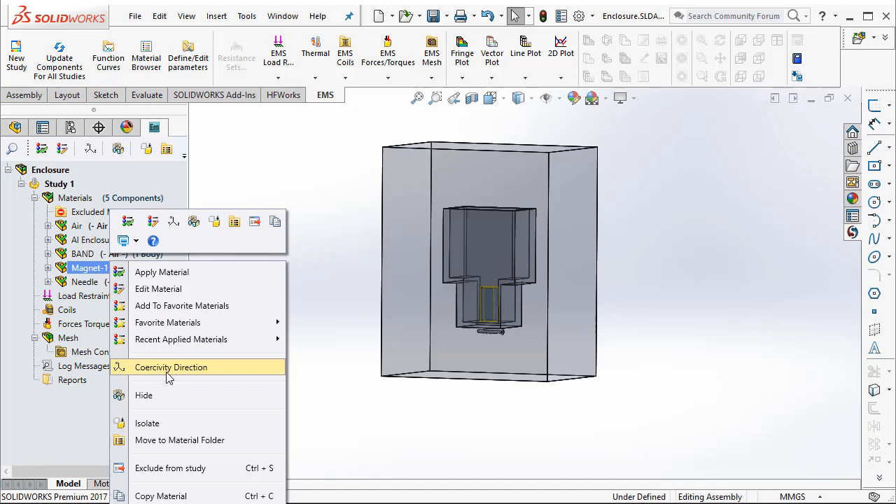
pyautogui.click(171, 367)
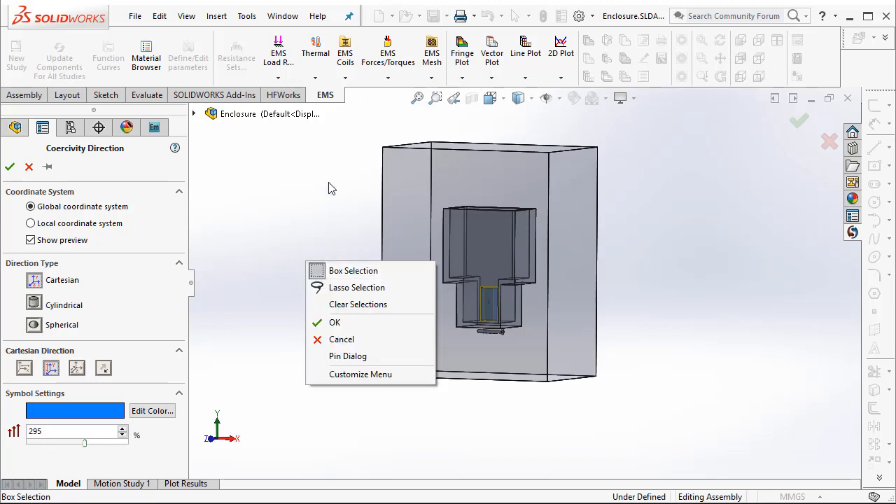
pyautogui.click(517, 98)
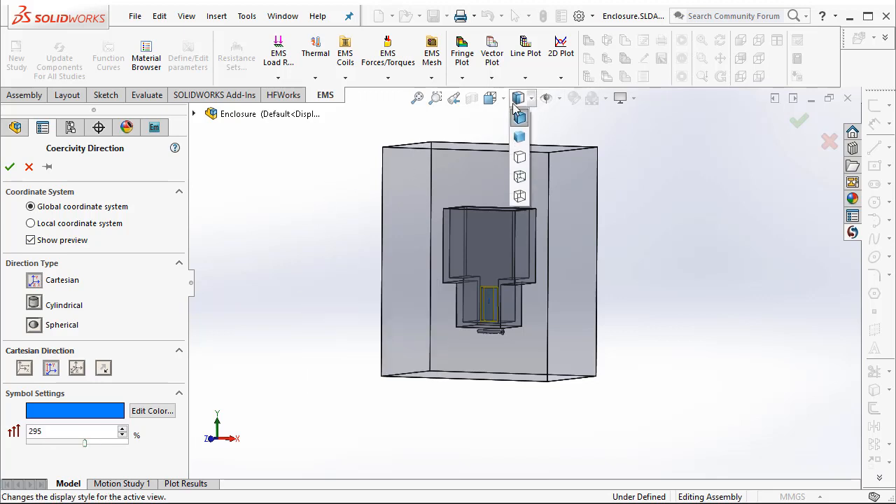
pyautogui.click(518, 118)
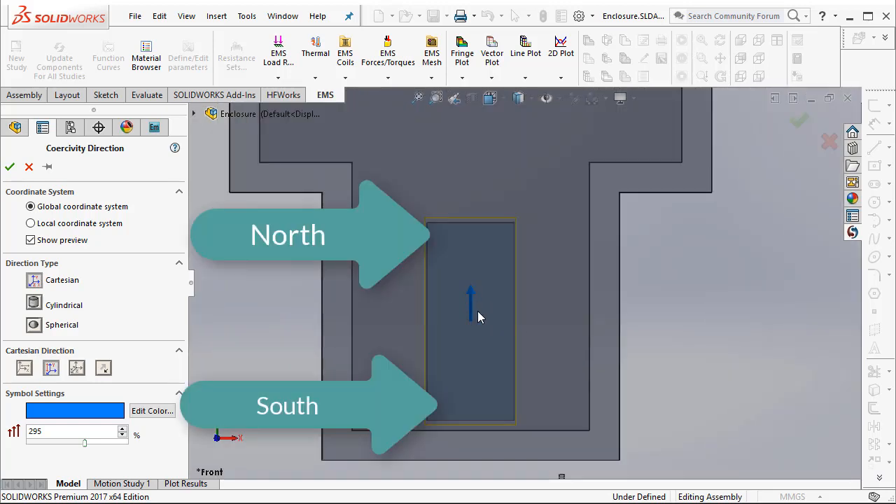
pyautogui.moveTo(481, 283)
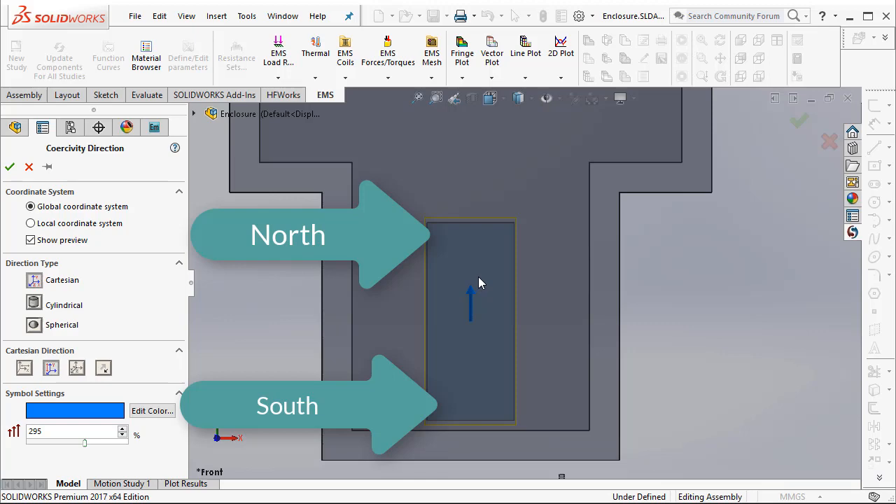
pyautogui.moveTo(507, 305)
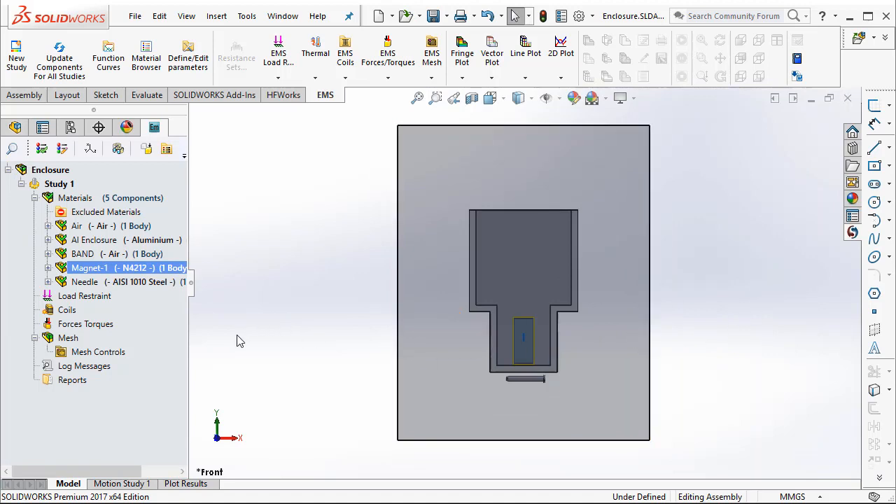
pyautogui.click(86, 325)
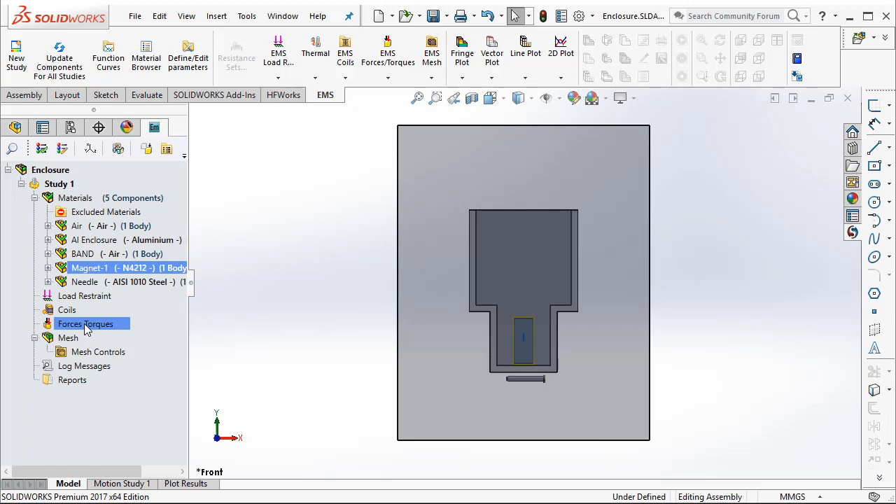
# Add a Virtual Work - 1 force calculation on the Needle.
pyautogui.rightClick(84, 324)
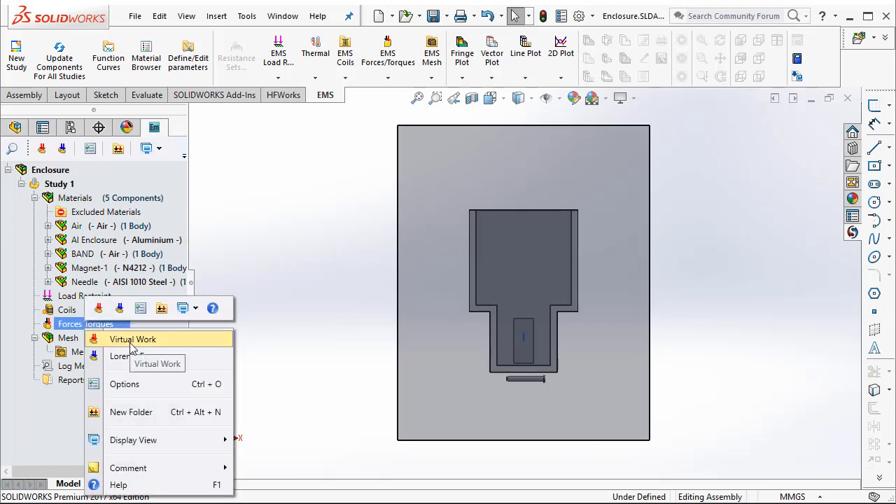
pyautogui.click(133, 339)
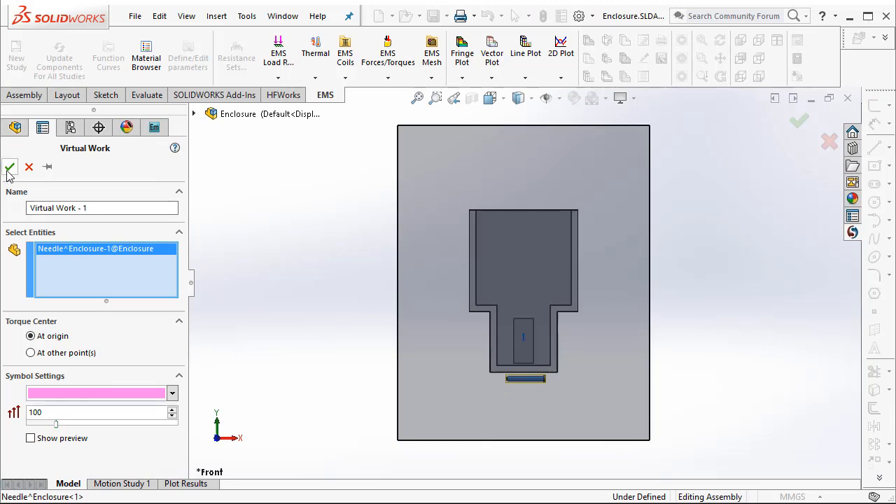
pyautogui.click(8, 168)
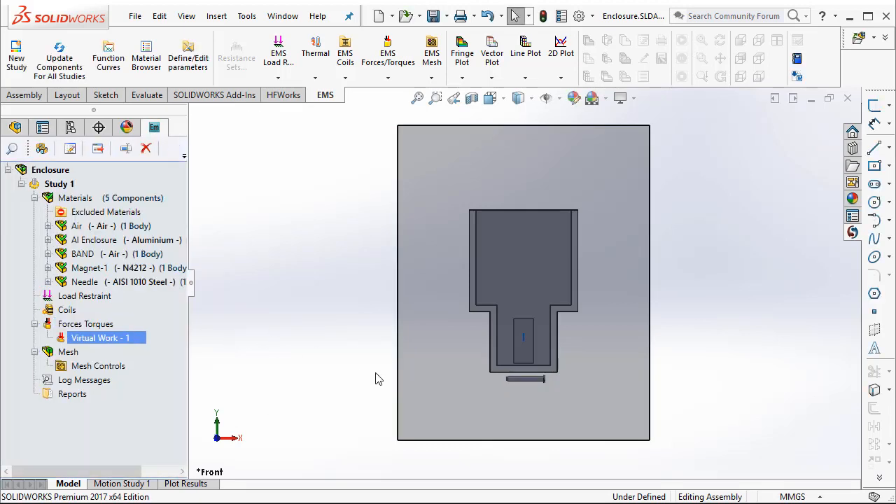
pyautogui.moveTo(367, 387)
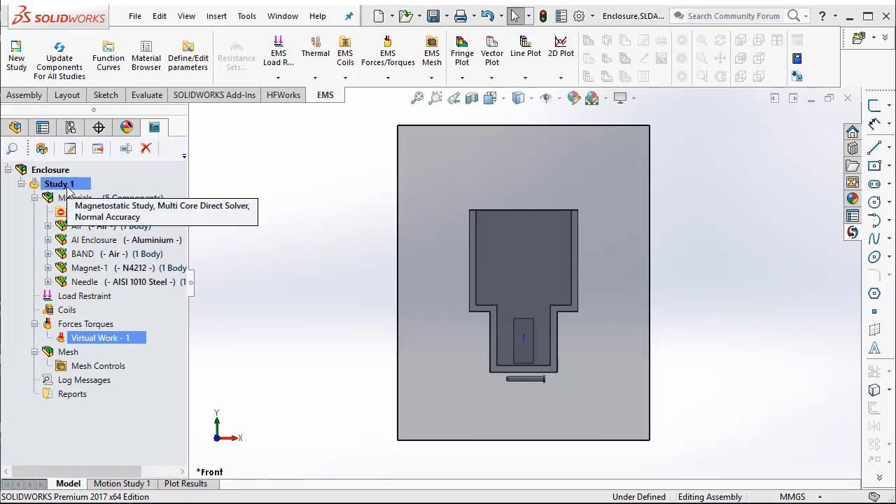
# Run Study 1 and expand its Results to Magnetic Flux Density.
pyautogui.rightClick(58, 184)
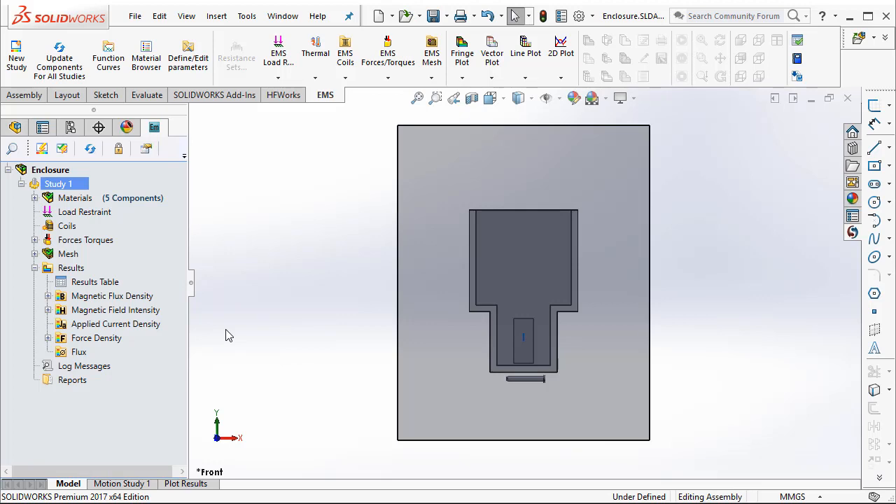
pyautogui.click(112, 297)
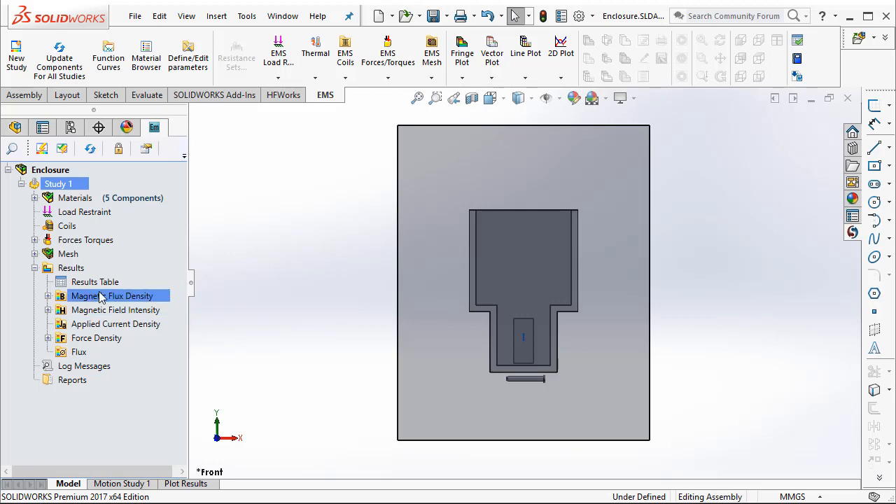
pyautogui.click(115, 325)
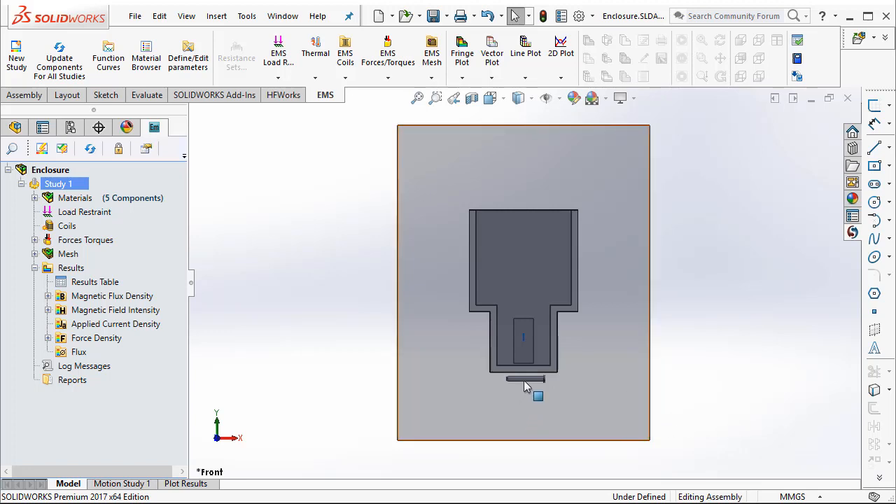
# Read the needle force Fy of 5.9884e-001 N in the Results Table and close it.
pyautogui.click(96, 282)
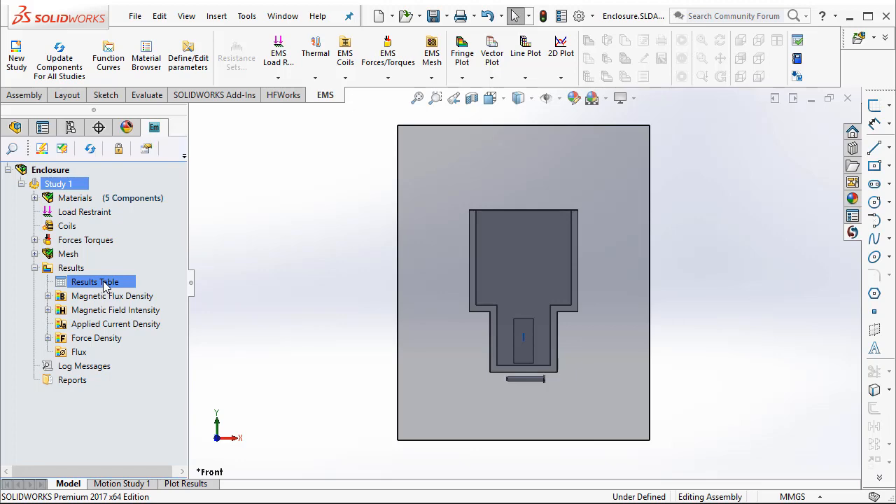
pyautogui.doubleClick(95, 282)
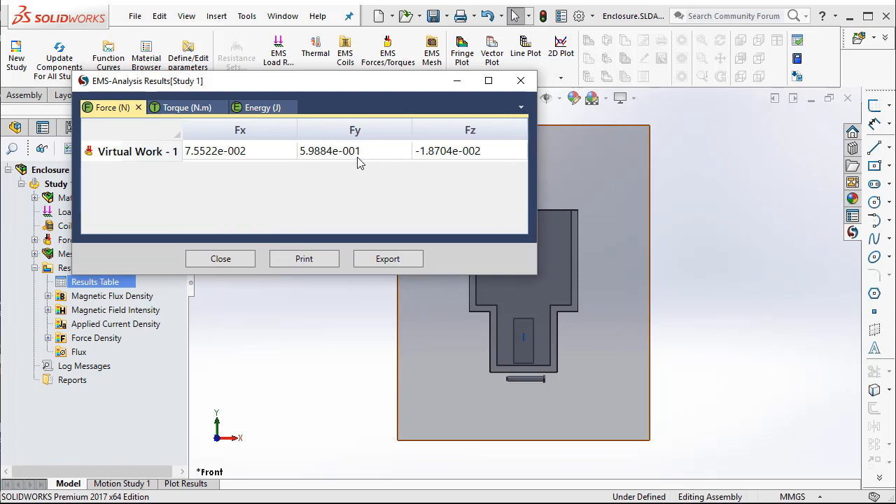
pyautogui.click(355, 151)
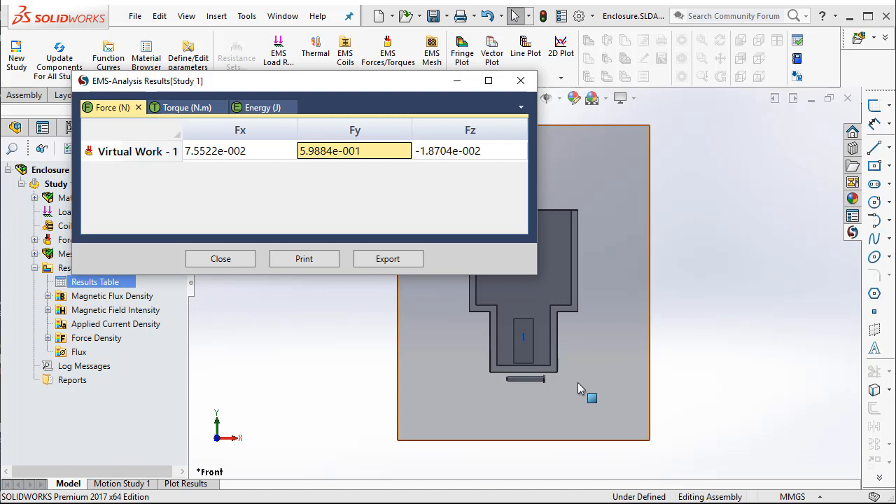
pyautogui.moveTo(532, 406)
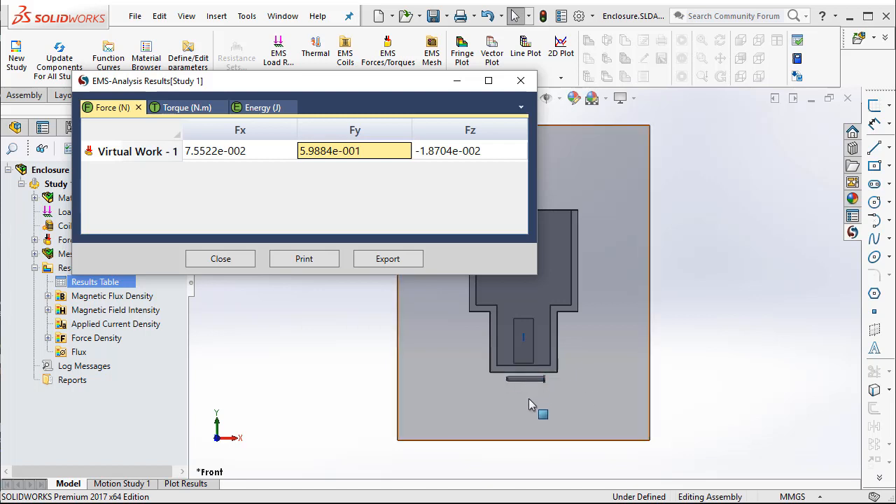
pyautogui.moveTo(300, 272)
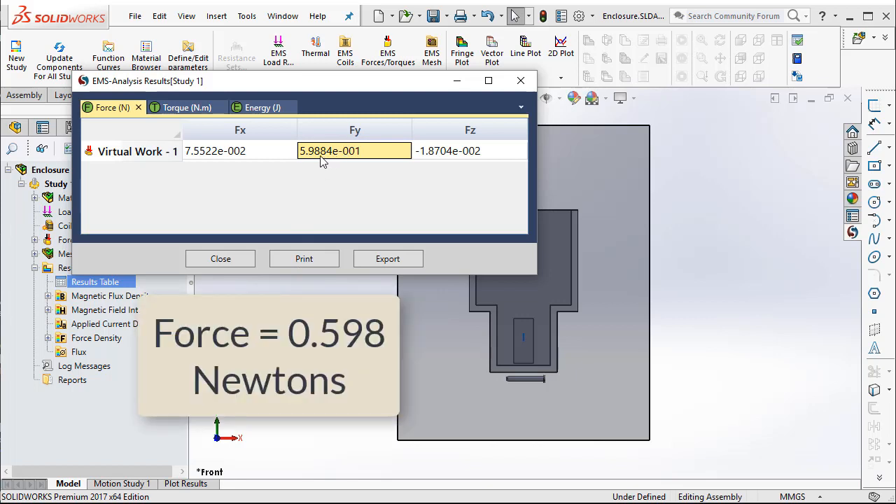
pyautogui.moveTo(313, 182)
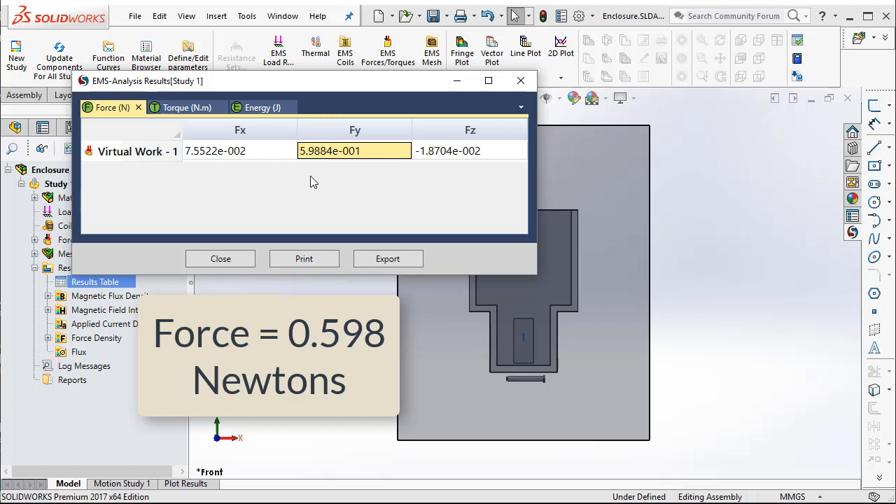
pyautogui.click(220, 258)
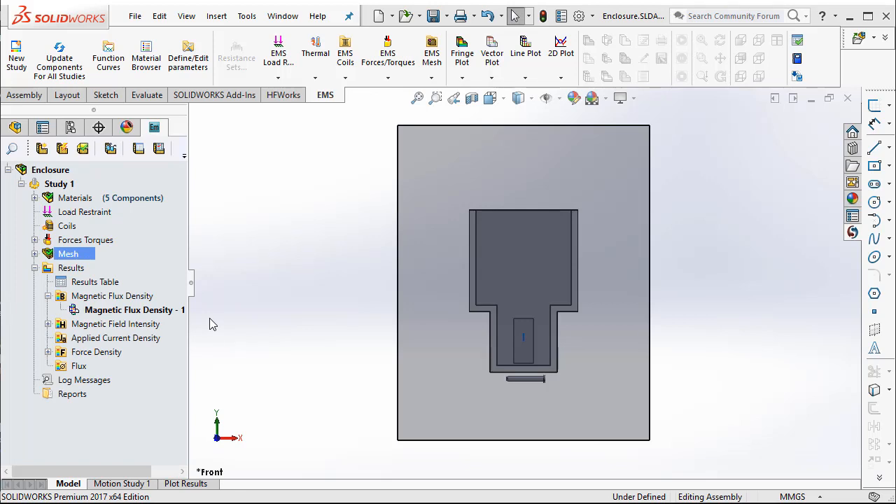
# Edit the Magnetic Flux Density - 1 vector plot's 3D settings.
pyautogui.doubleClick(132, 310)
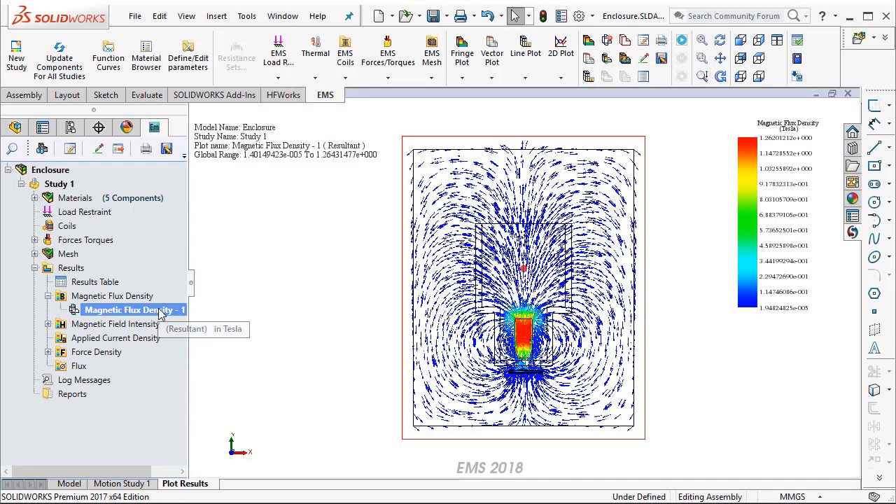
pyautogui.doubleClick(129, 310)
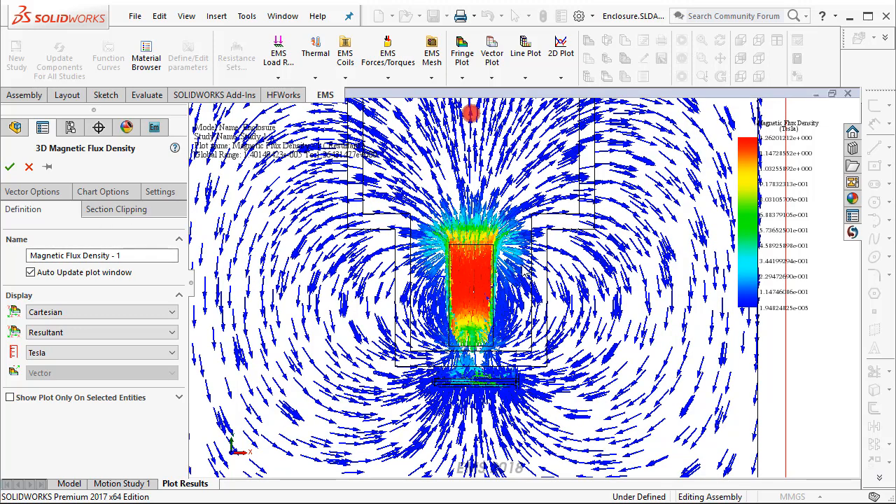
pyautogui.moveTo(488, 294)
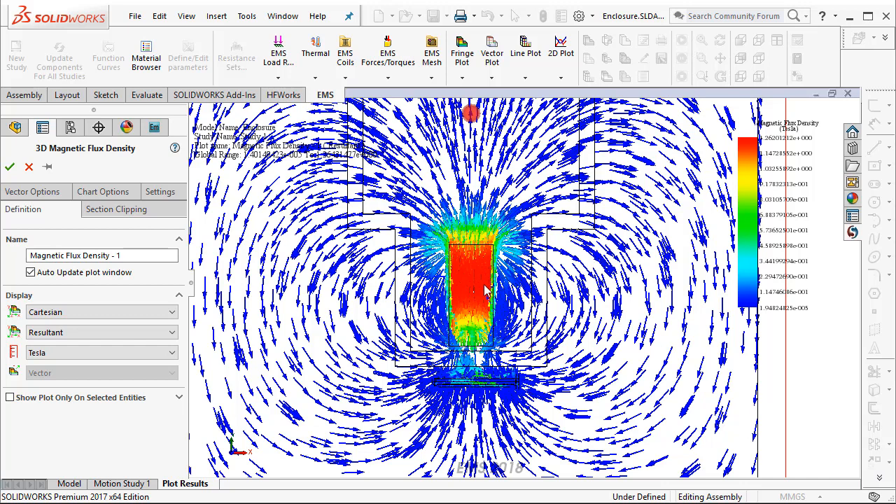
pyautogui.moveTo(306, 413)
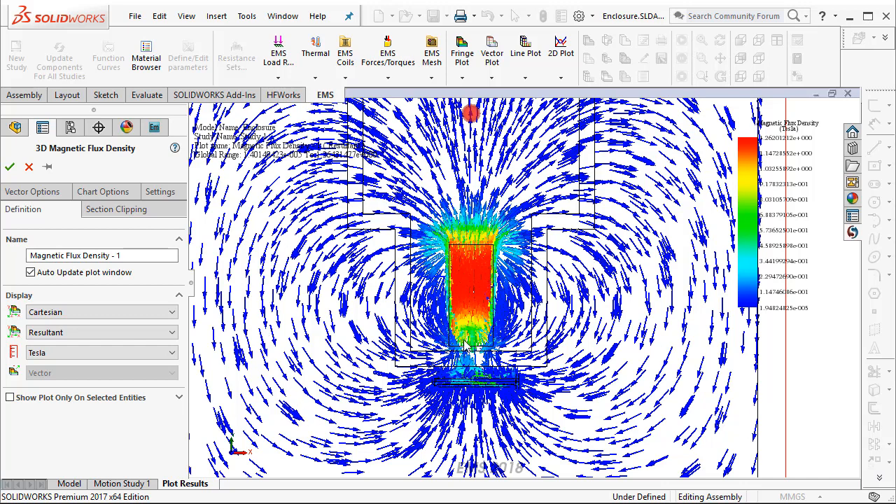
pyautogui.moveTo(31, 195)
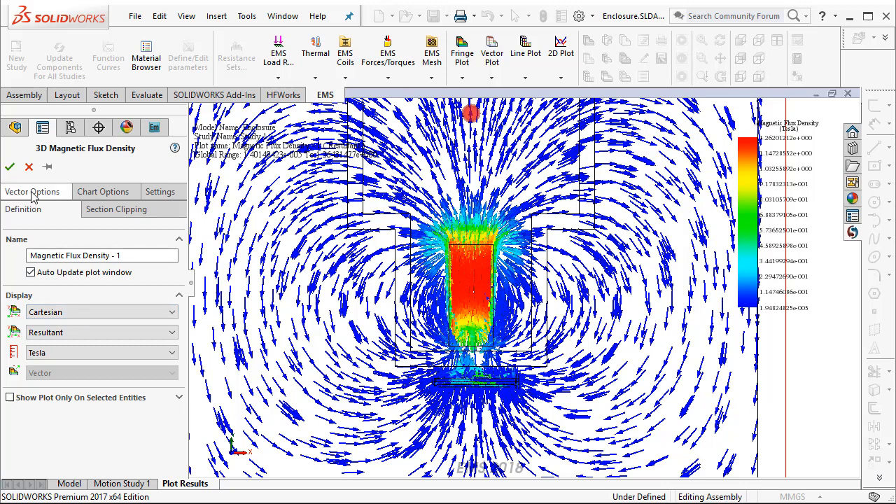
# Lower the vector density from 80 to 45 for sparser arrows and return to the model view.
pyautogui.click(32, 190)
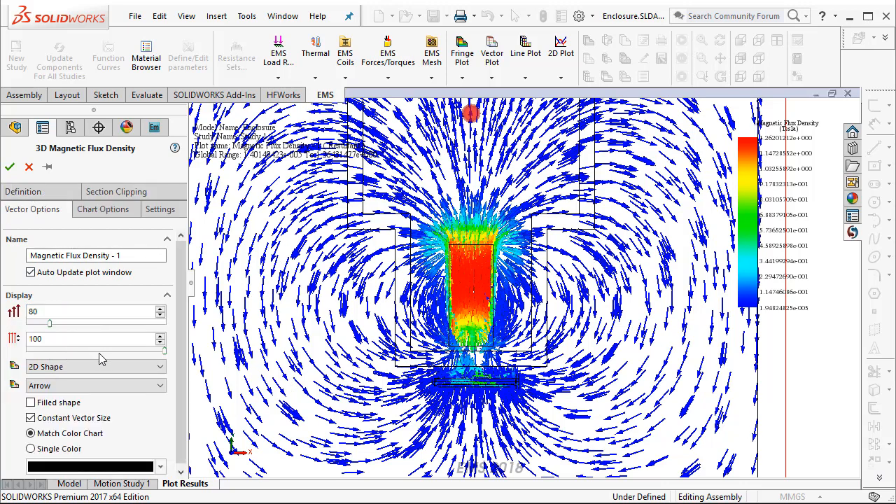
pyautogui.click(160, 344)
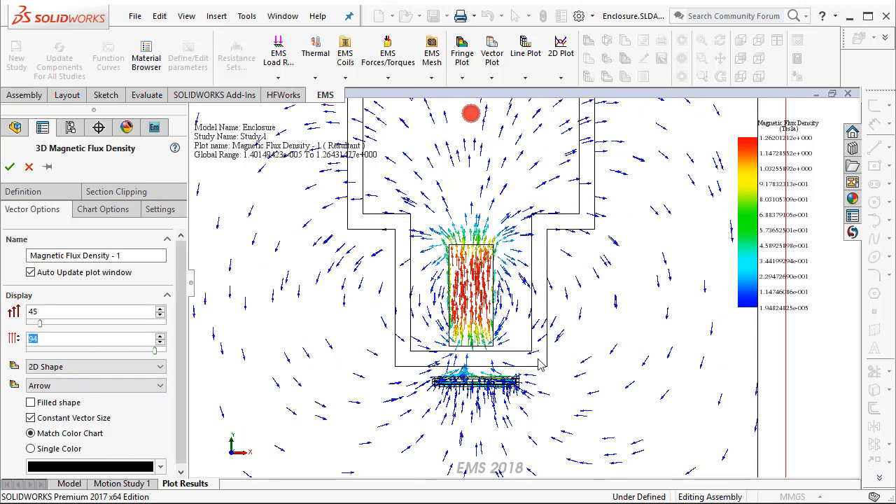
pyautogui.moveTo(423, 241)
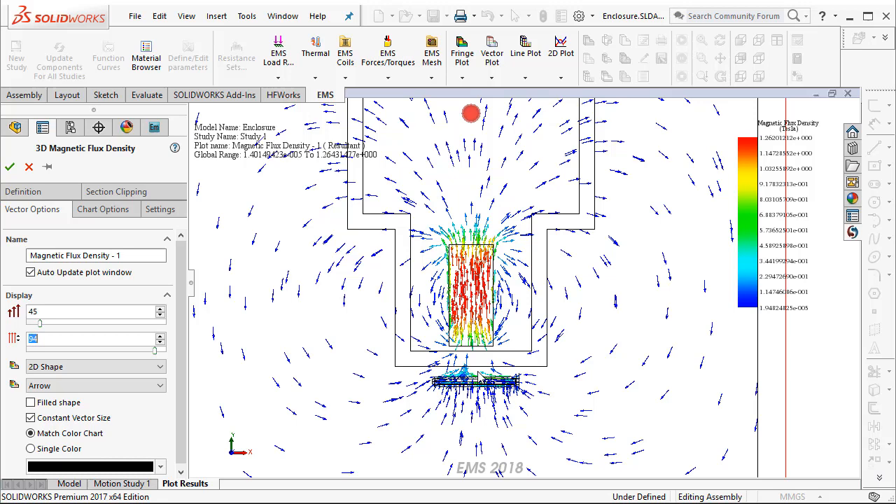
pyautogui.moveTo(77, 213)
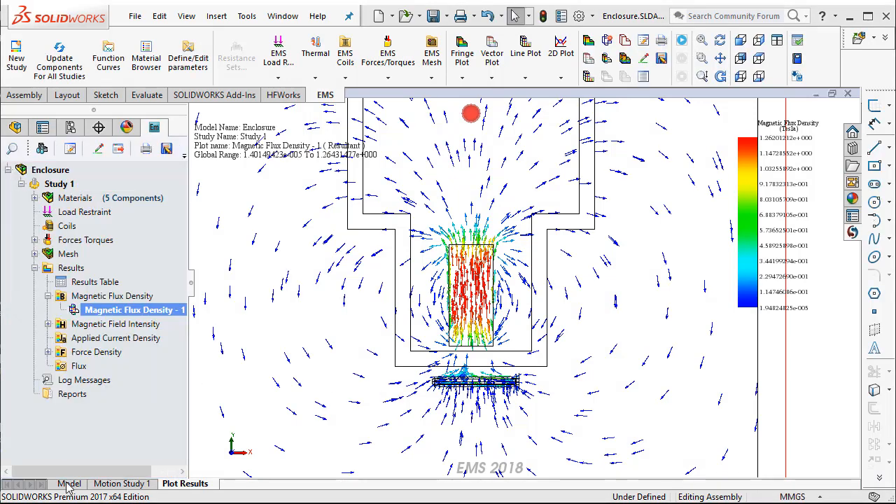
pyautogui.click(54, 483)
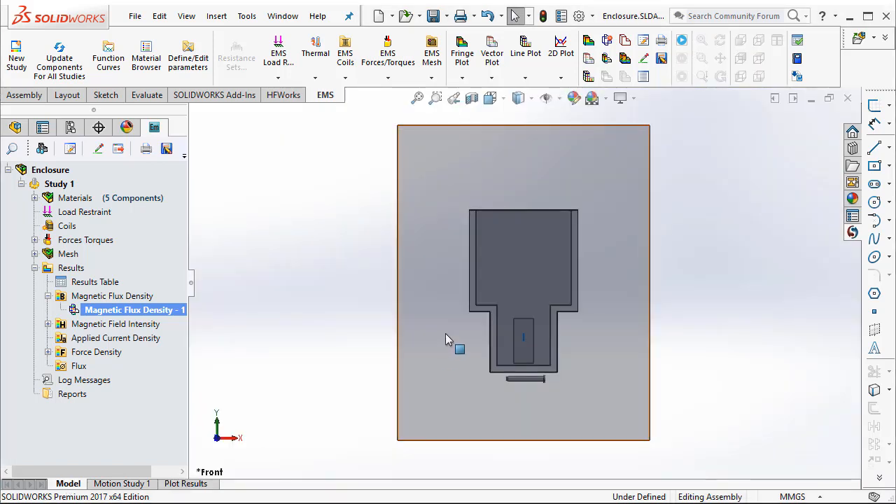
pyautogui.moveTo(418, 367)
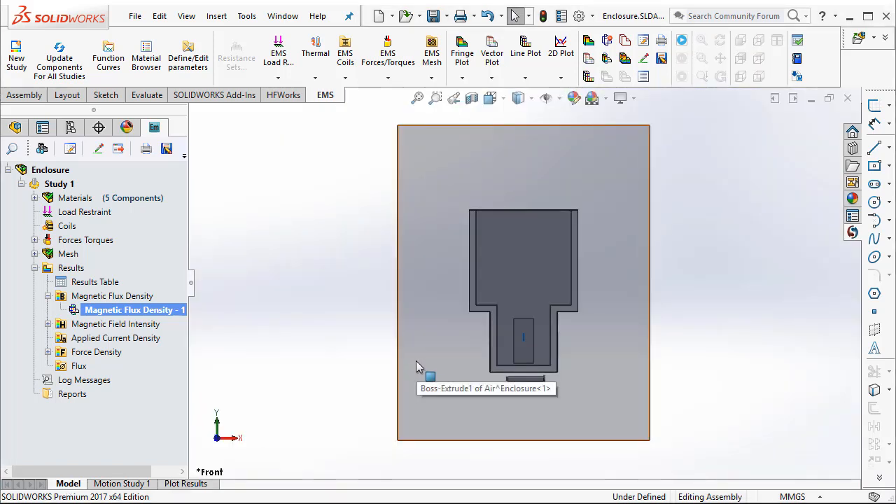
pyautogui.moveTo(435, 360)
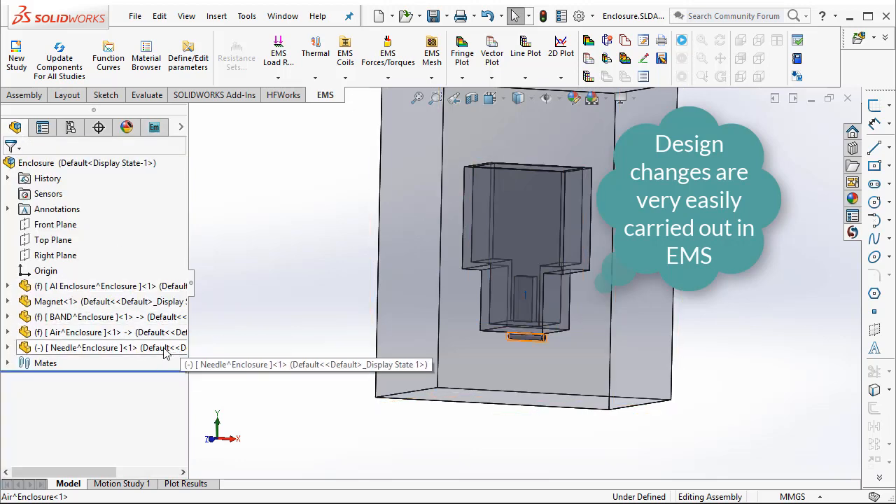
# Open the Magnet component as its own part from the assembly tree.
pyautogui.rightClick(56, 301)
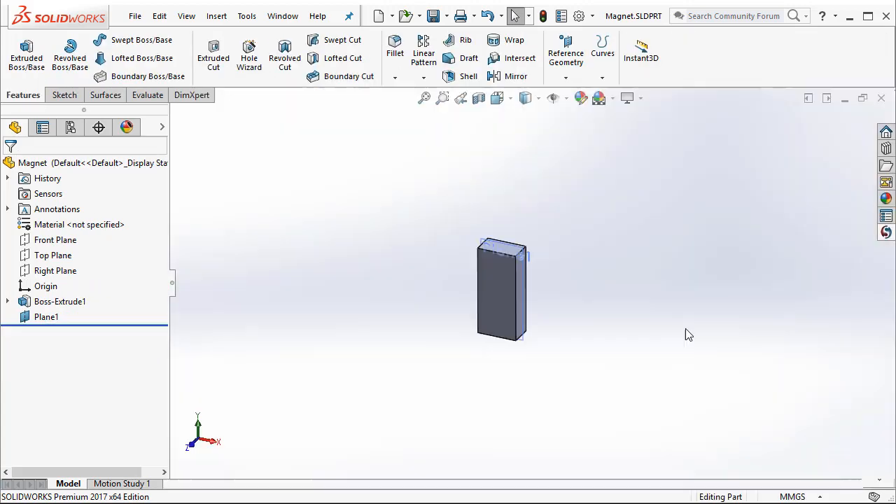
# Edit Sketch1 under Boss-Extrude1 to shrink the magnet, then exit the sketch.
pyautogui.click(9, 303)
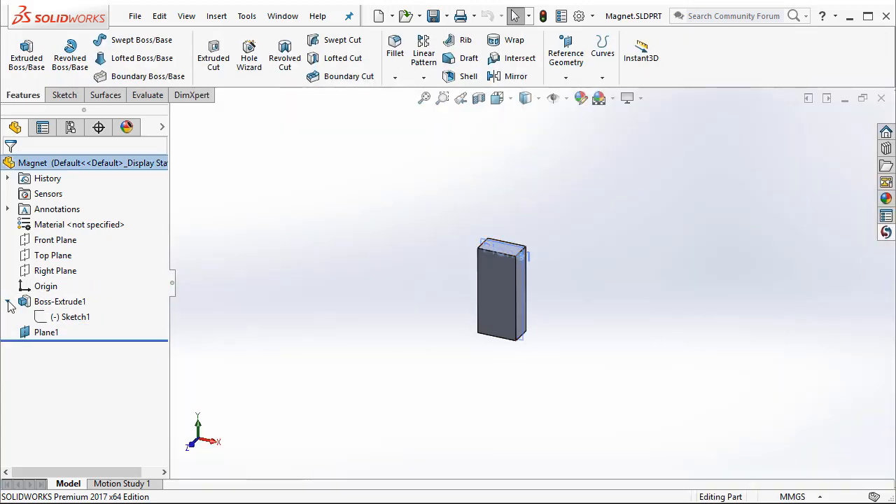
pyautogui.rightClick(70, 316)
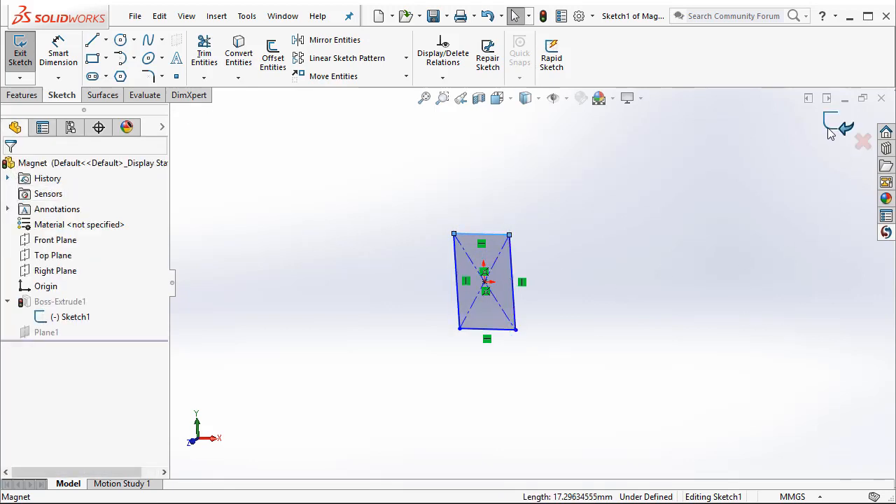
pyautogui.click(20, 54)
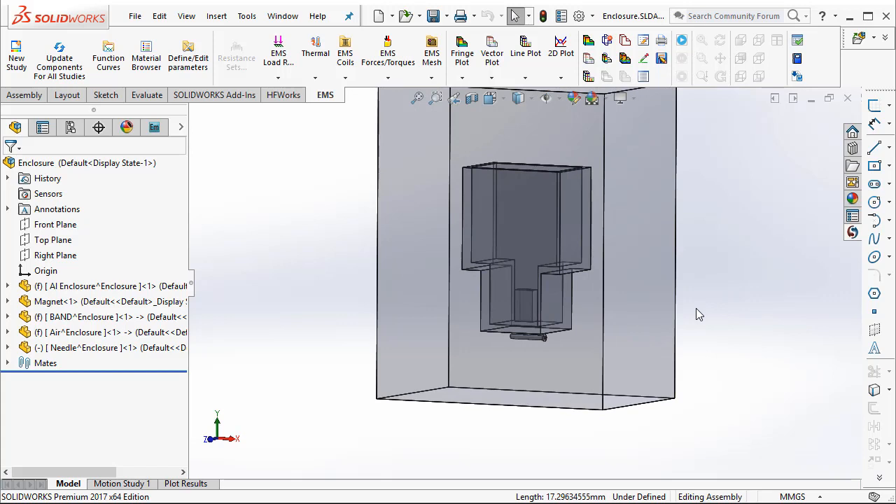
pyautogui.moveTo(678, 315)
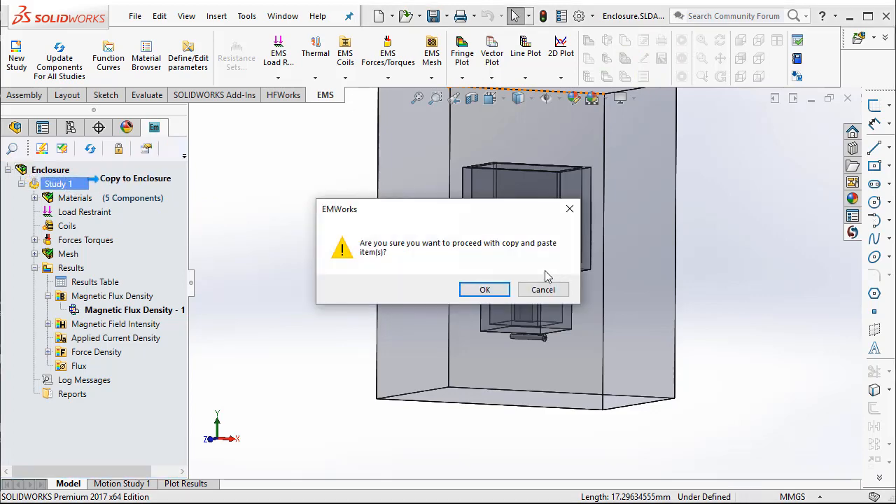
# Copy Study 1 as 'Study 2' and review its carried-over material assignments.
pyautogui.click(484, 288)
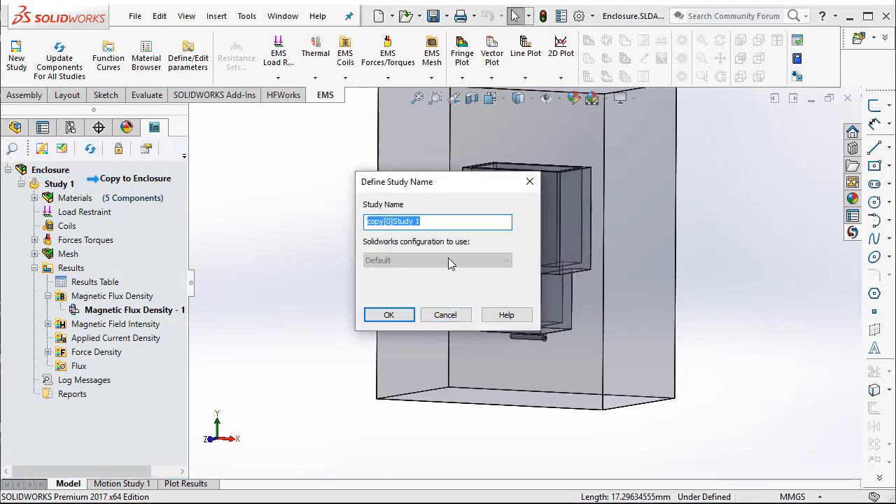
pyautogui.write('Study 2')
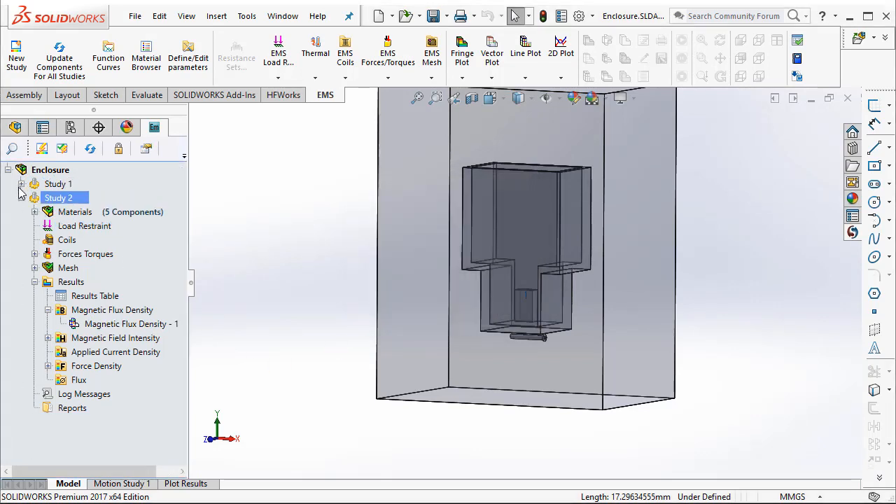
pyautogui.click(34, 212)
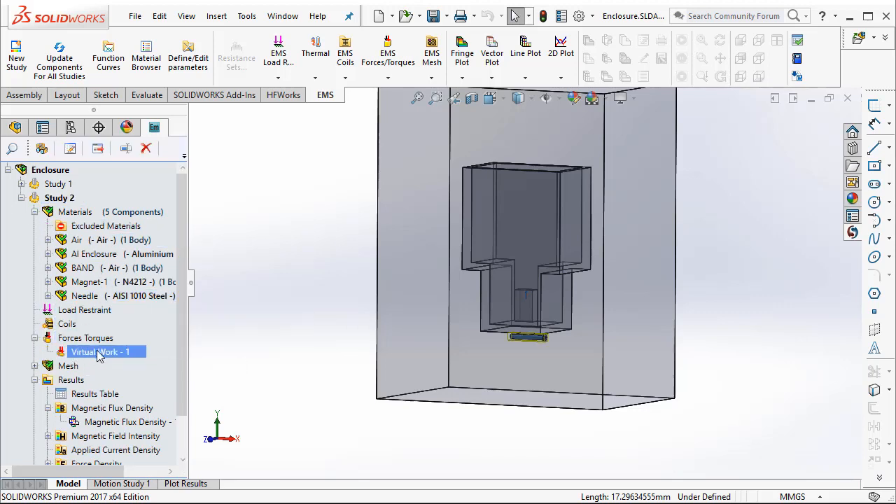
pyautogui.moveTo(544, 341)
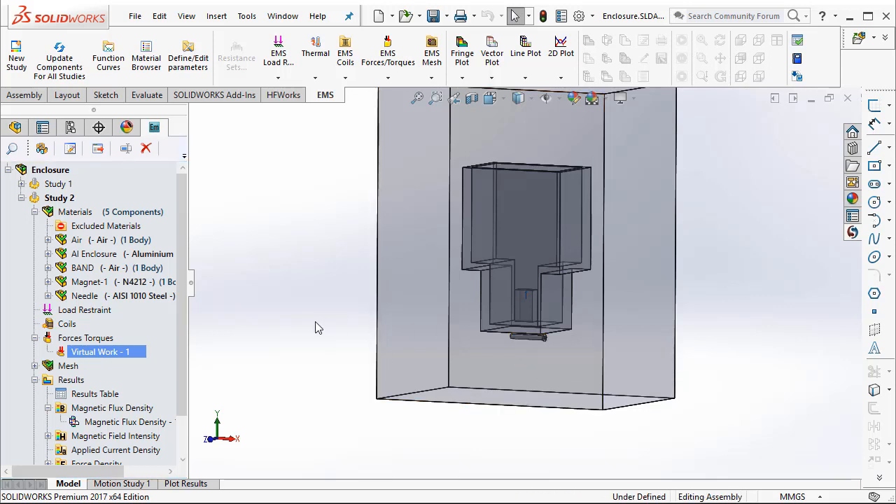
pyautogui.moveTo(302, 323)
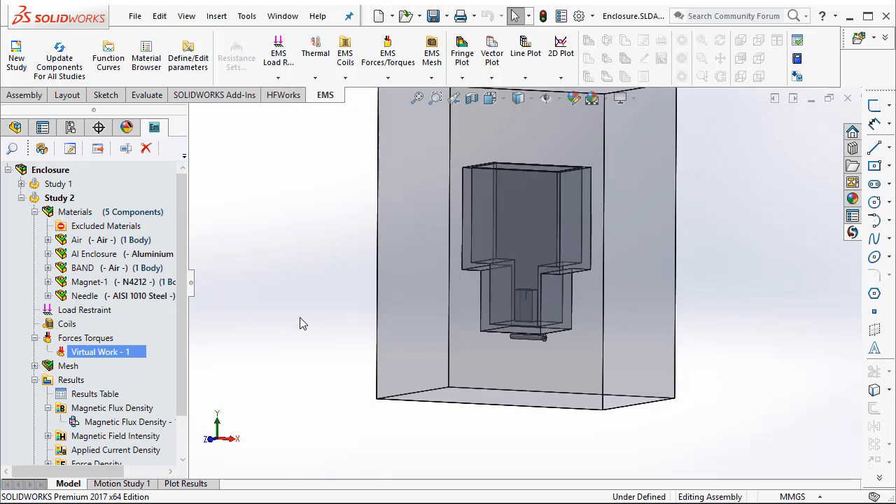
# Update Study 2's geometry from the smaller magnet, clearing its mesh and results.
pyautogui.click(76, 212)
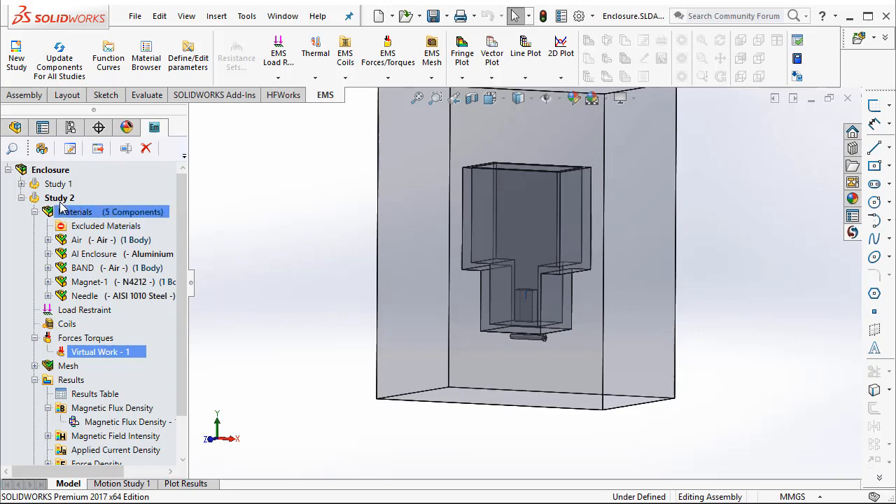
pyautogui.rightClick(59, 198)
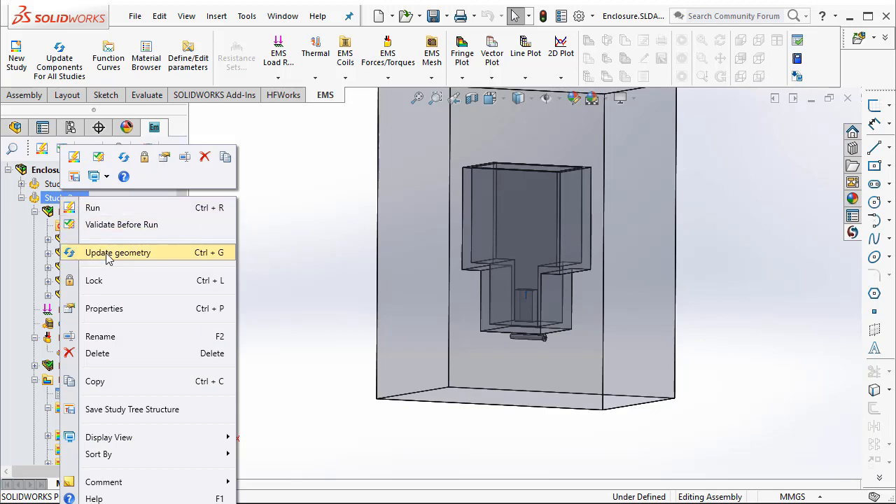
pyautogui.click(118, 252)
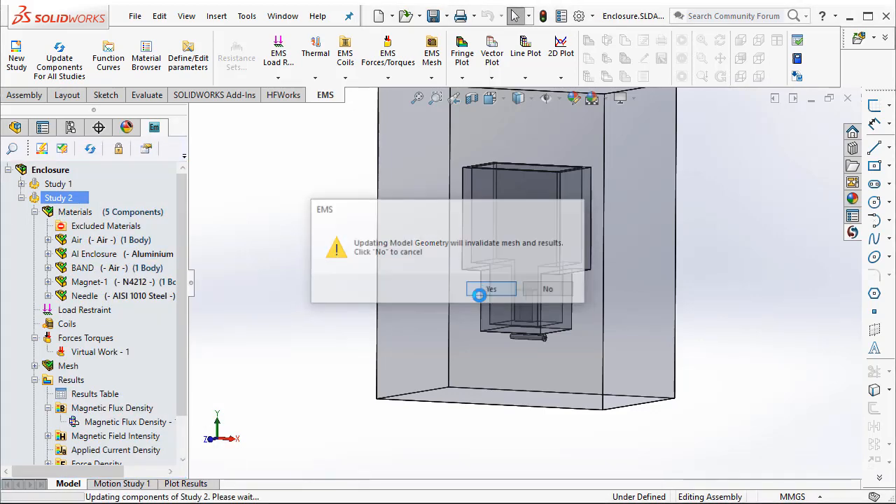
pyautogui.click(492, 288)
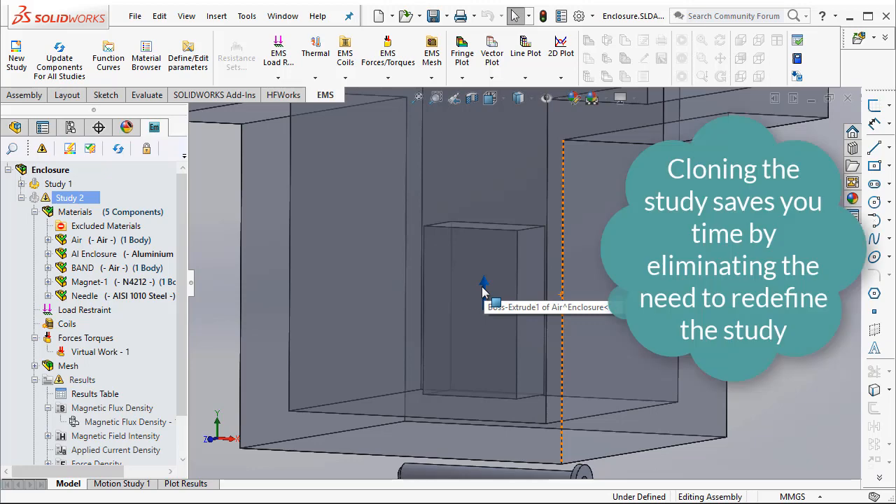
pyautogui.moveTo(481, 295)
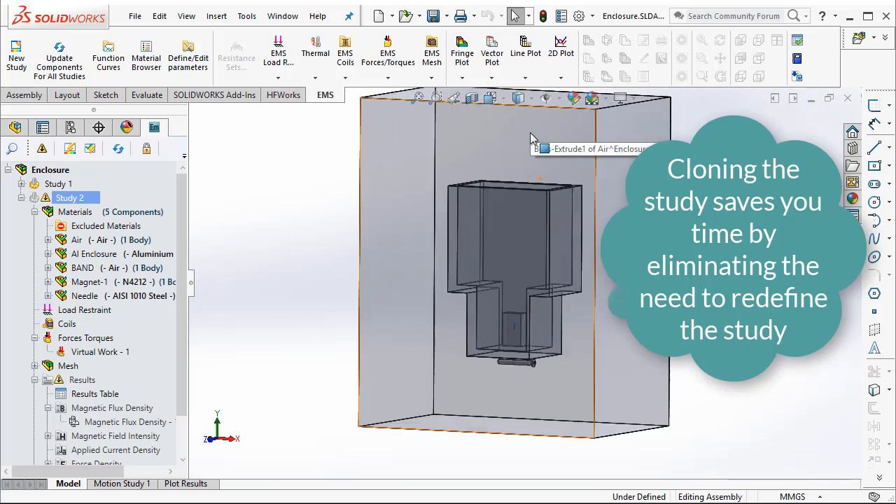
pyautogui.moveTo(532, 143)
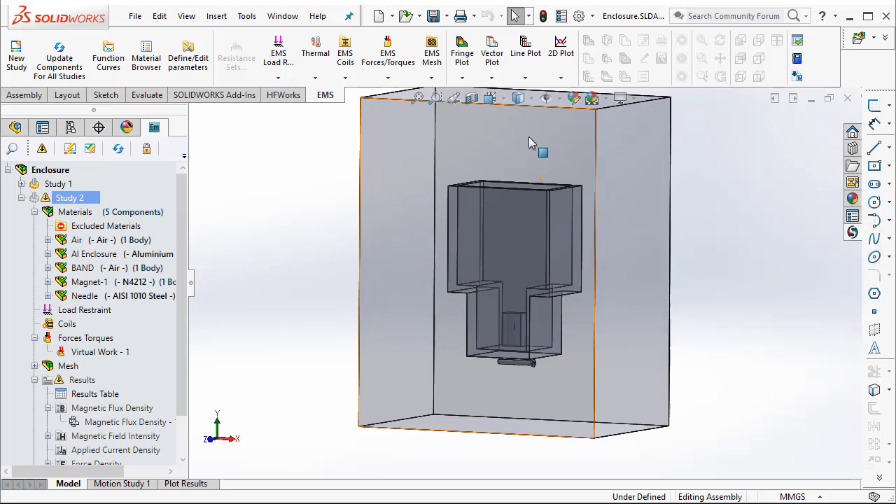
pyautogui.moveTo(68, 198)
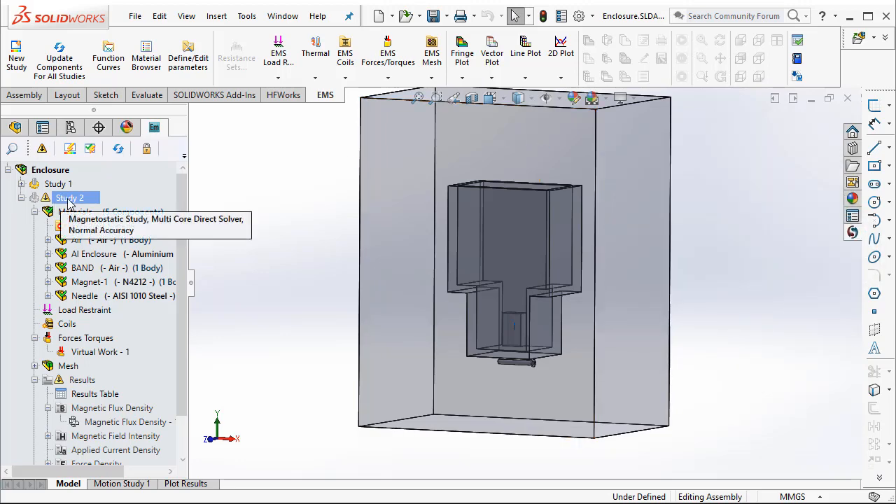
# Run Study 2 and read its needle force Fy of 5.3256e-001 in the results table.
pyautogui.rightClick(69, 197)
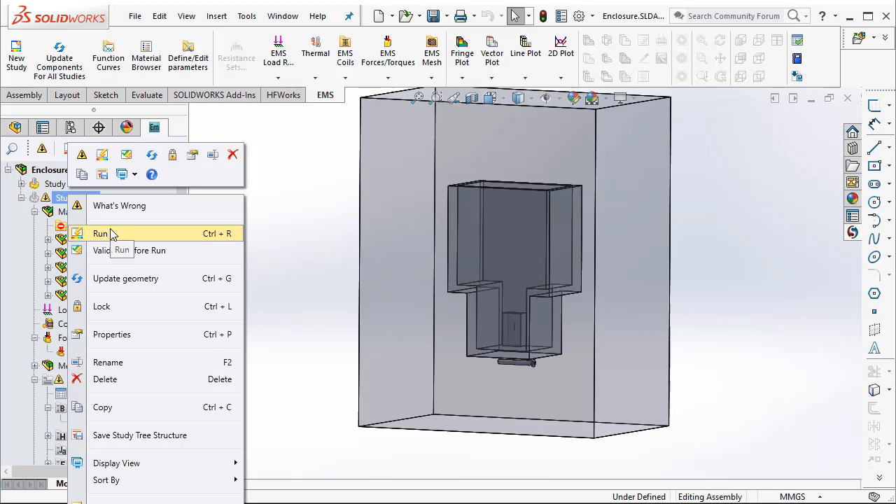
pyautogui.click(100, 234)
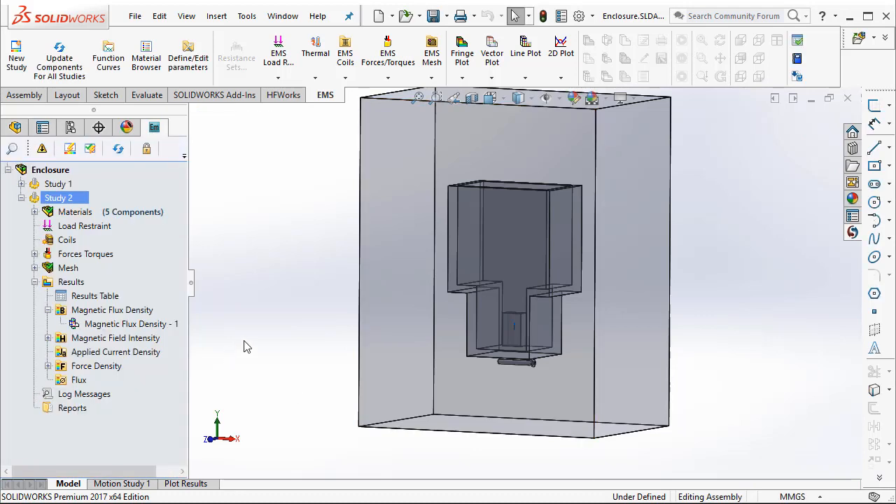
pyautogui.moveTo(286, 330)
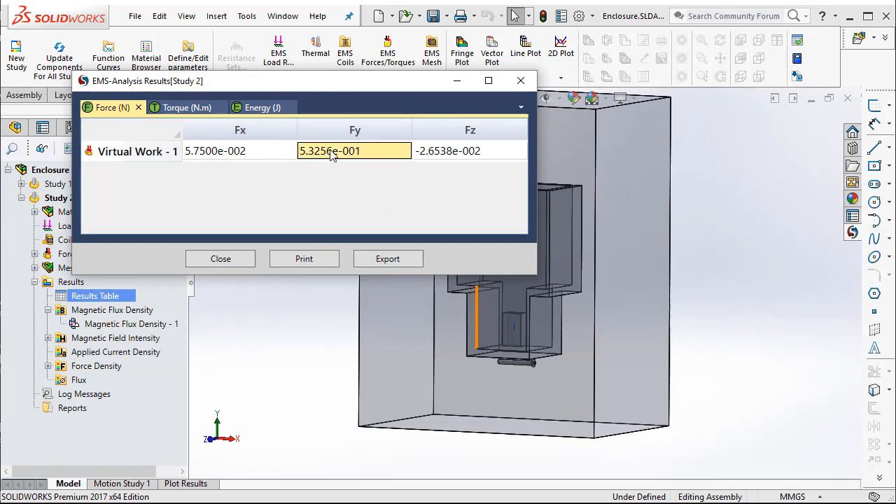
pyautogui.moveTo(321, 167)
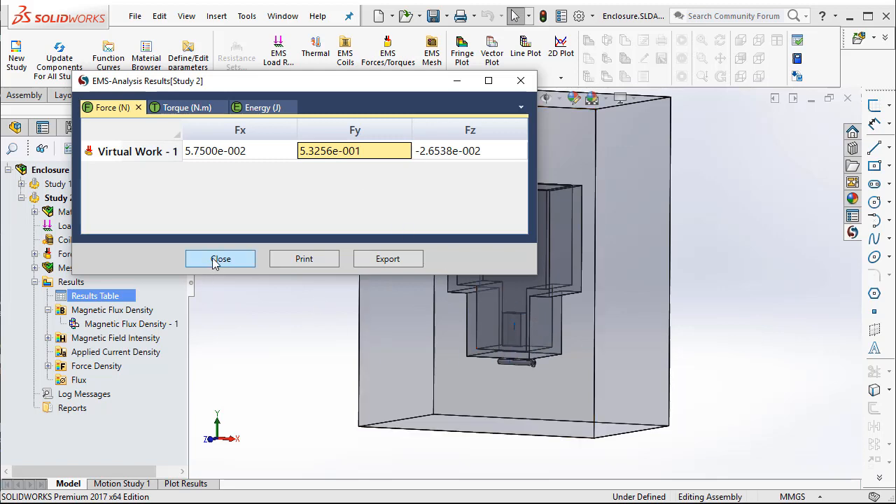
pyautogui.click(221, 258)
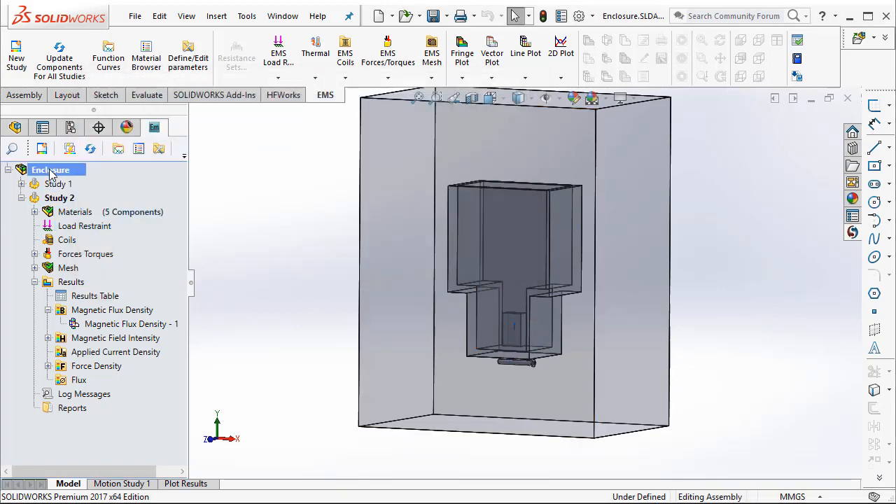
# Compare non-motion studies: Fy 5.9884e-001 for Study 1 versus 5.3256e-001 for Study 2.
pyautogui.rightClick(50, 170)
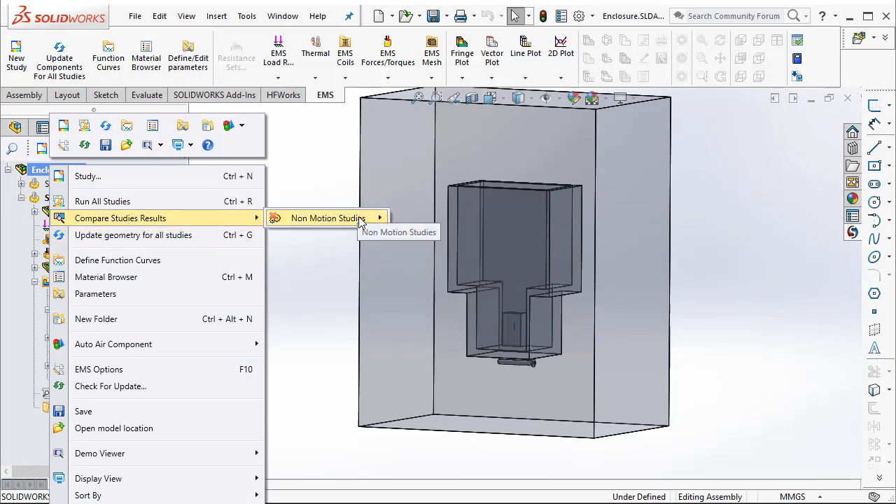
pyautogui.click(327, 218)
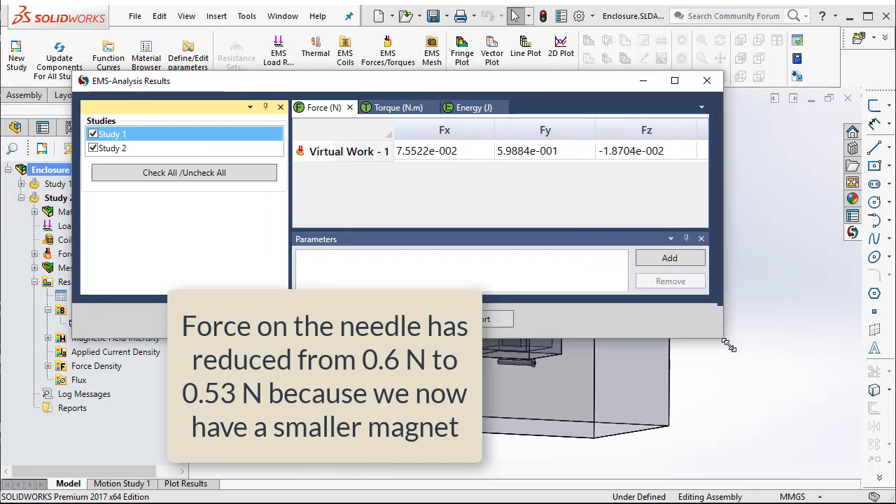
pyautogui.click(556, 152)
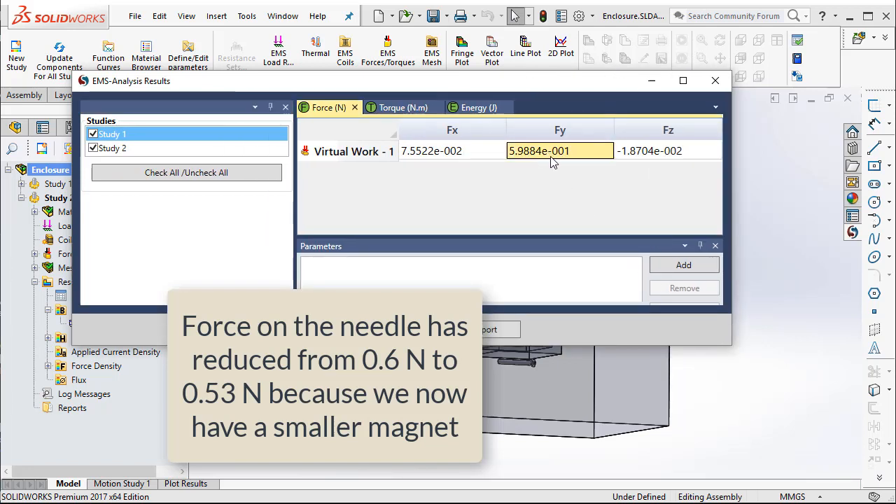
pyautogui.click(112, 148)
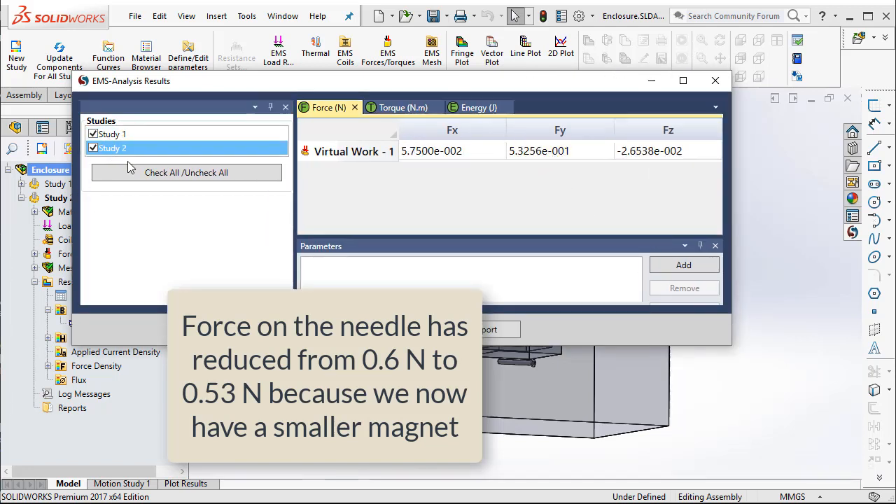
pyautogui.click(561, 151)
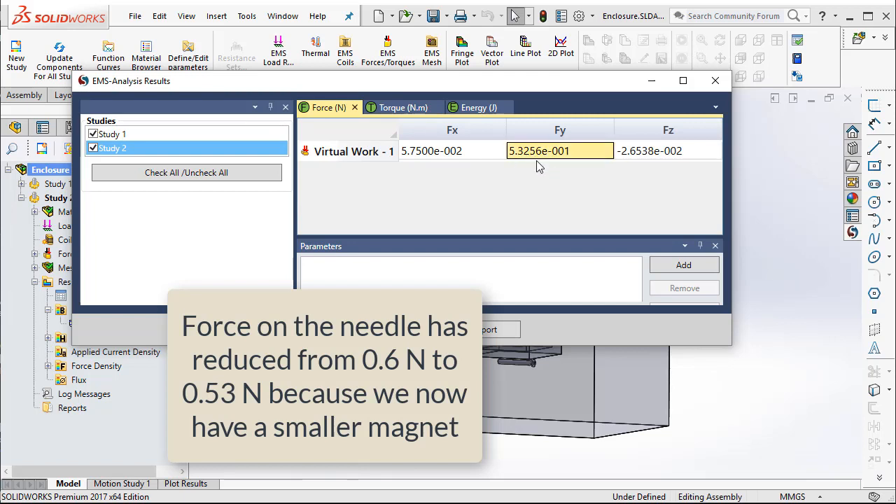
pyautogui.moveTo(535, 170)
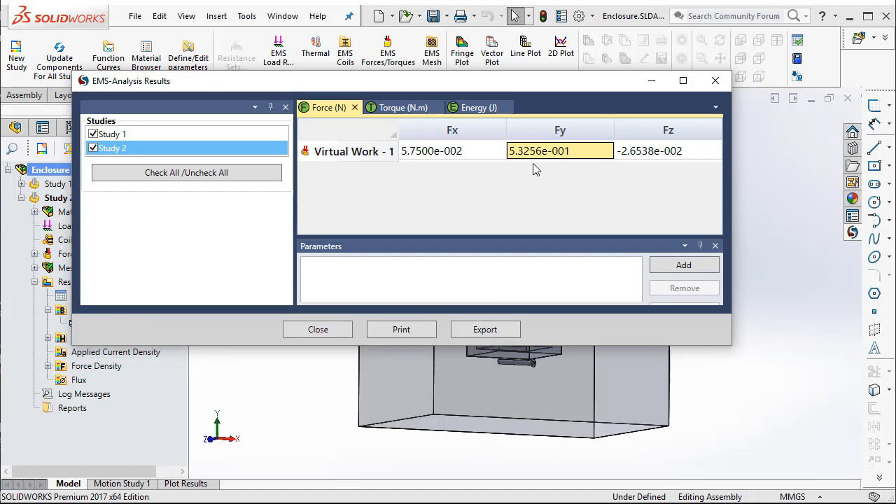
pyautogui.click(317, 329)
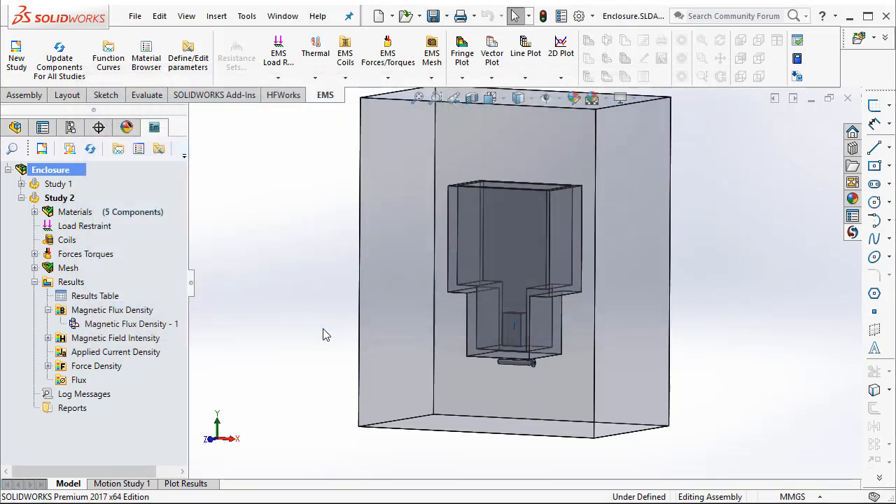
# Display Study 2's Magnetic Flux Density - 1 vector plot around the smaller magnet.
pyautogui.click(132, 323)
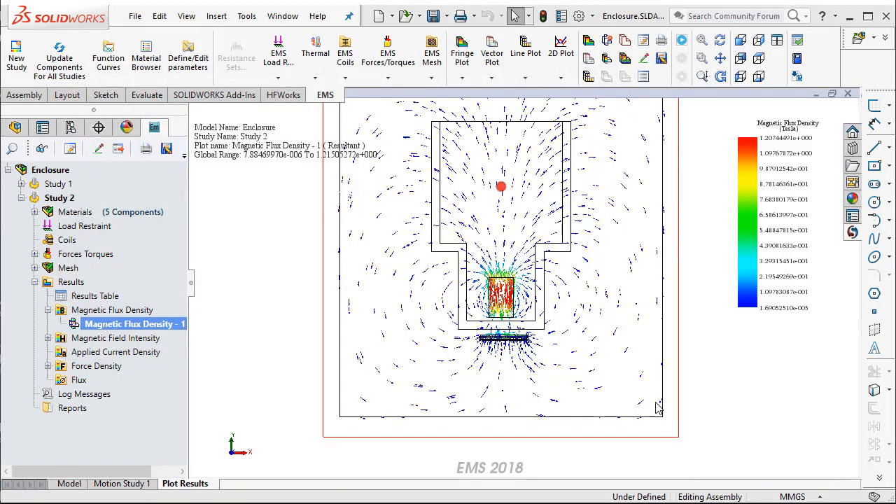
pyautogui.moveTo(561, 308)
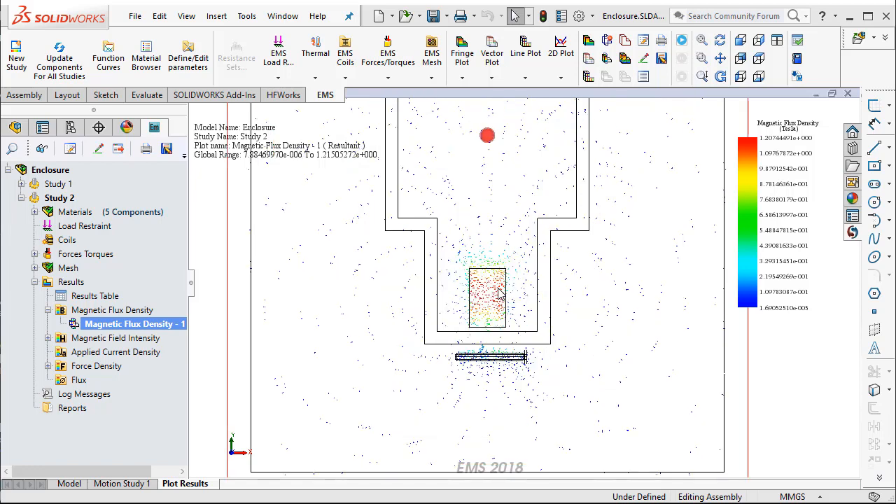
pyautogui.click(490, 53)
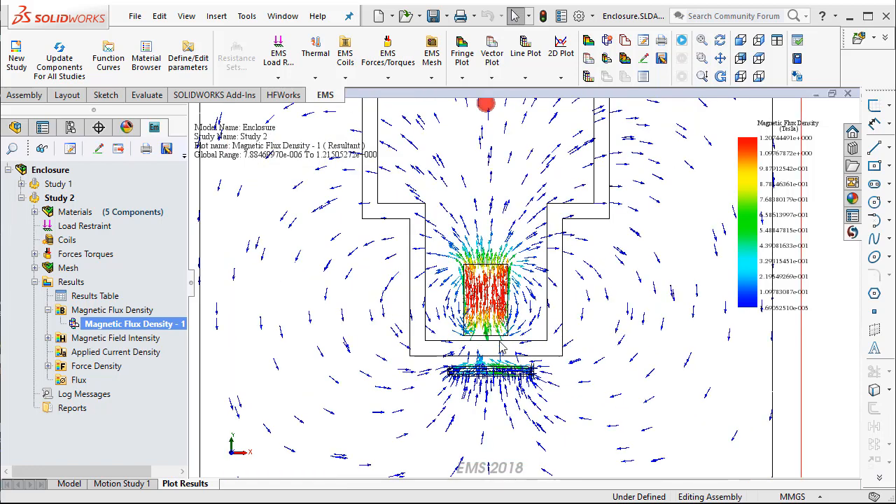
pyautogui.moveTo(496, 349)
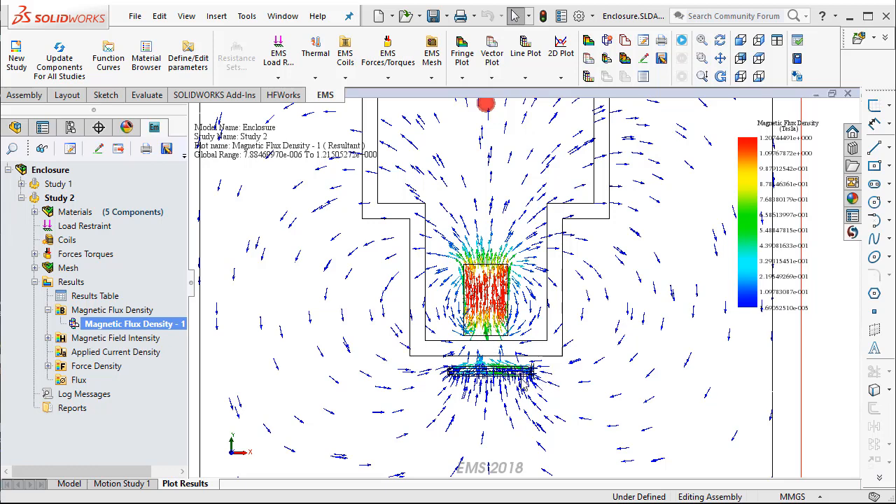
pyautogui.moveTo(507, 404)
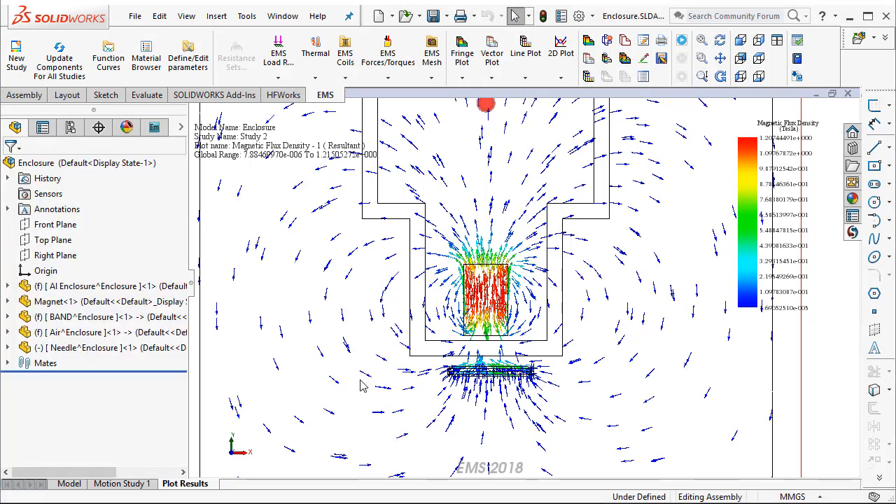
# Return from the flux density plot to the plain Enclosure model view.
pyautogui.click(70, 485)
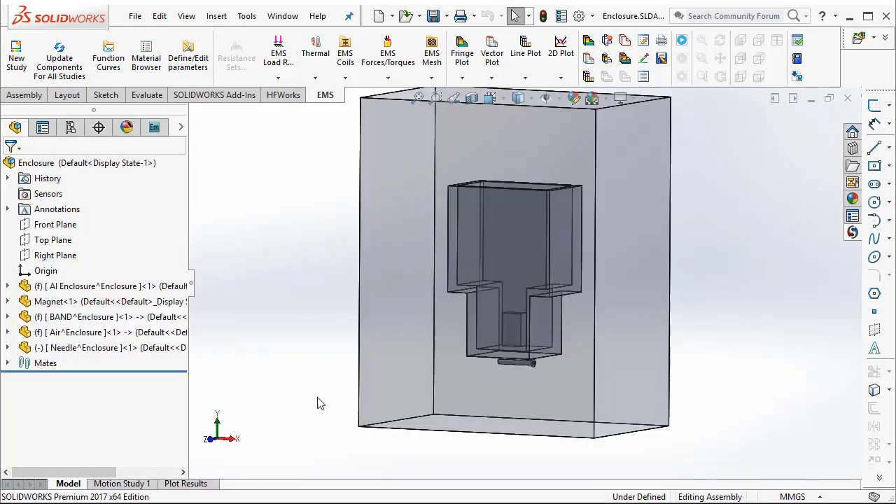
pyautogui.moveTo(323, 404)
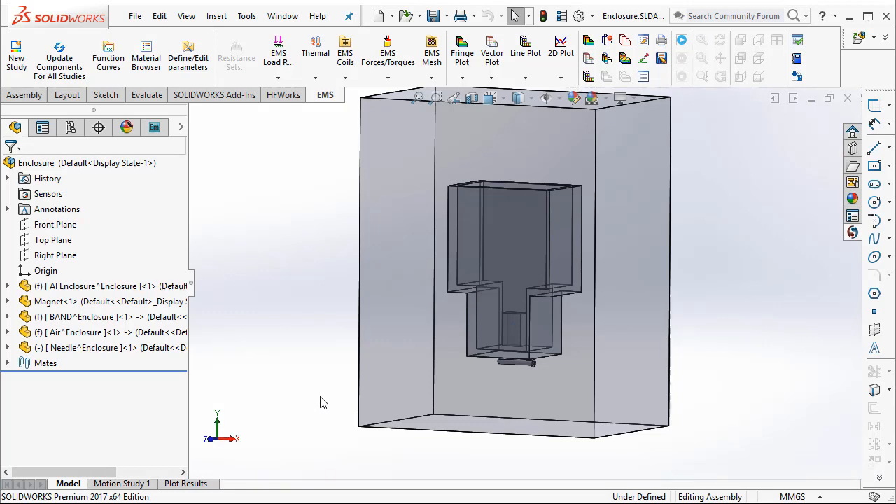